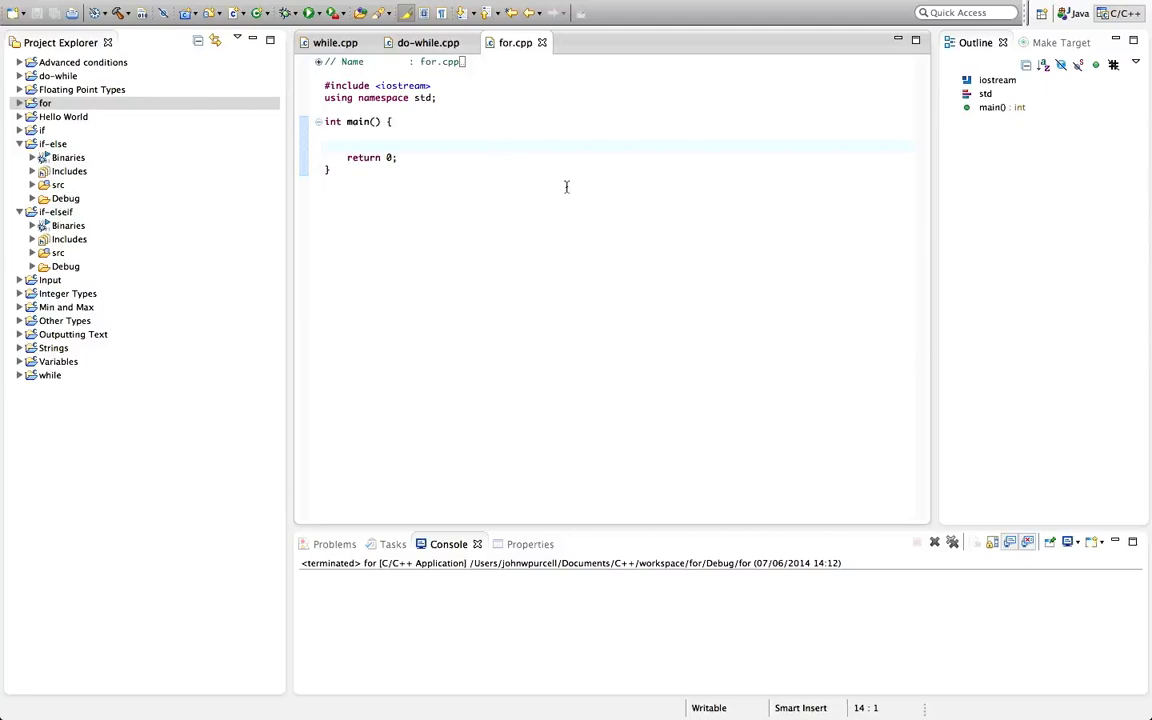
Type a for() skeleton on the empty line inside main() in for.cpp.
click(325, 145)
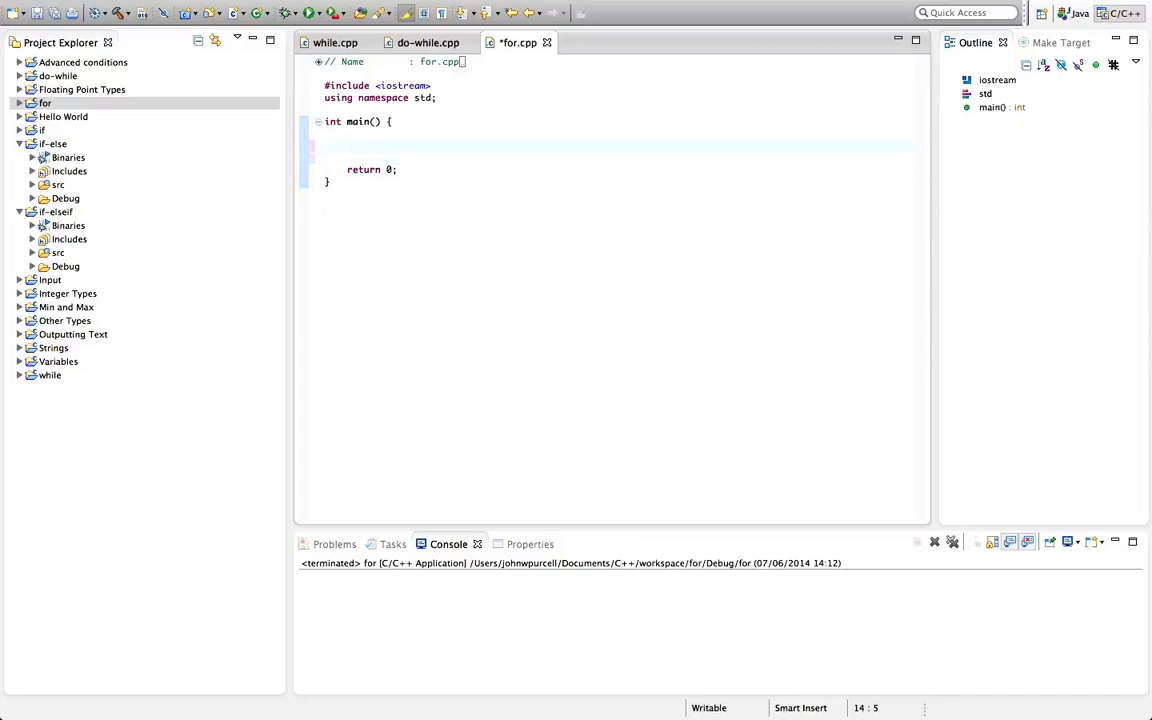
click(347, 146)
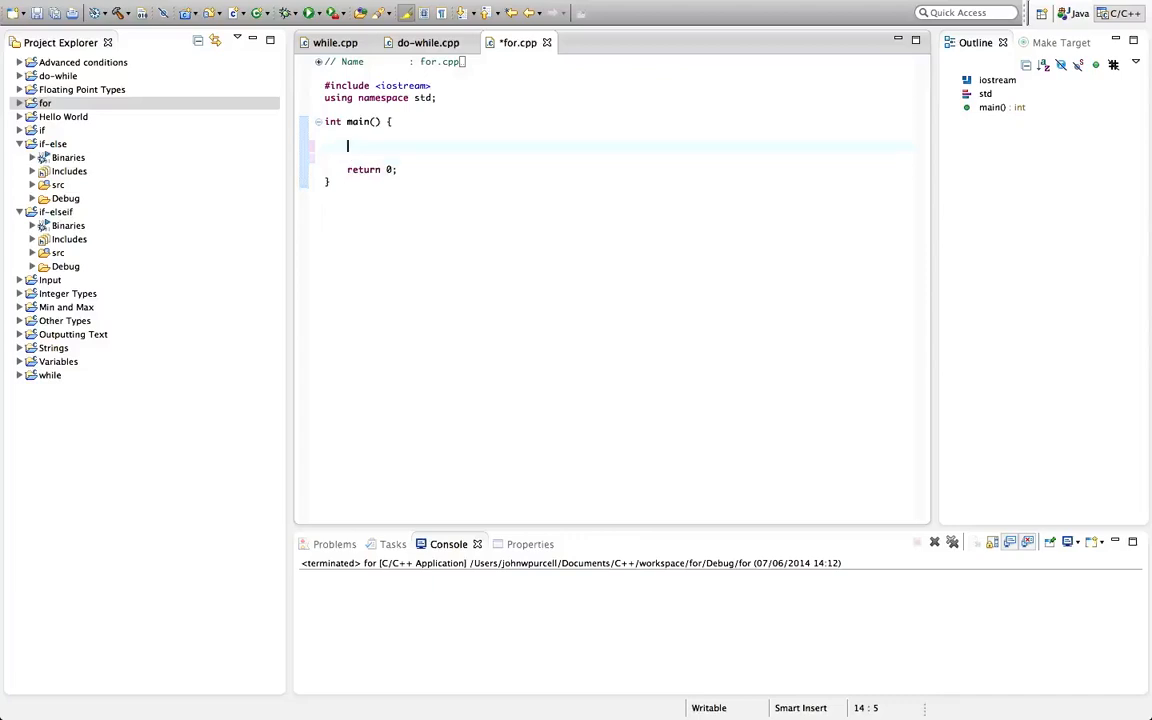
text(for)
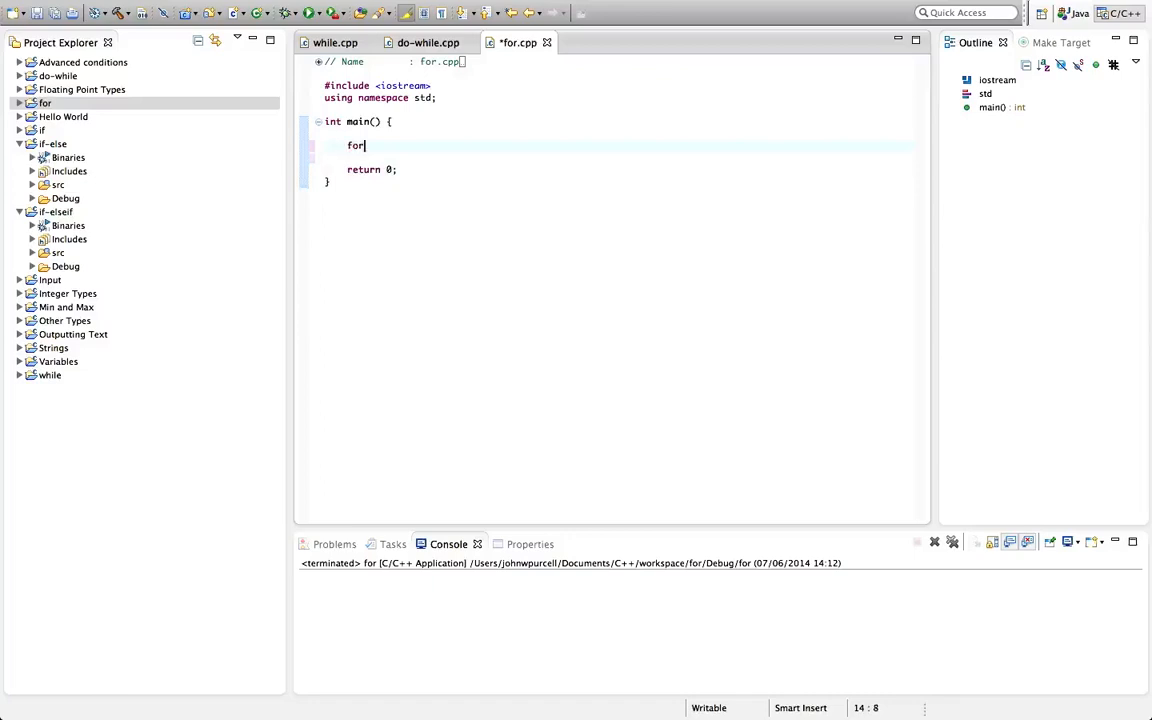
text(() {)
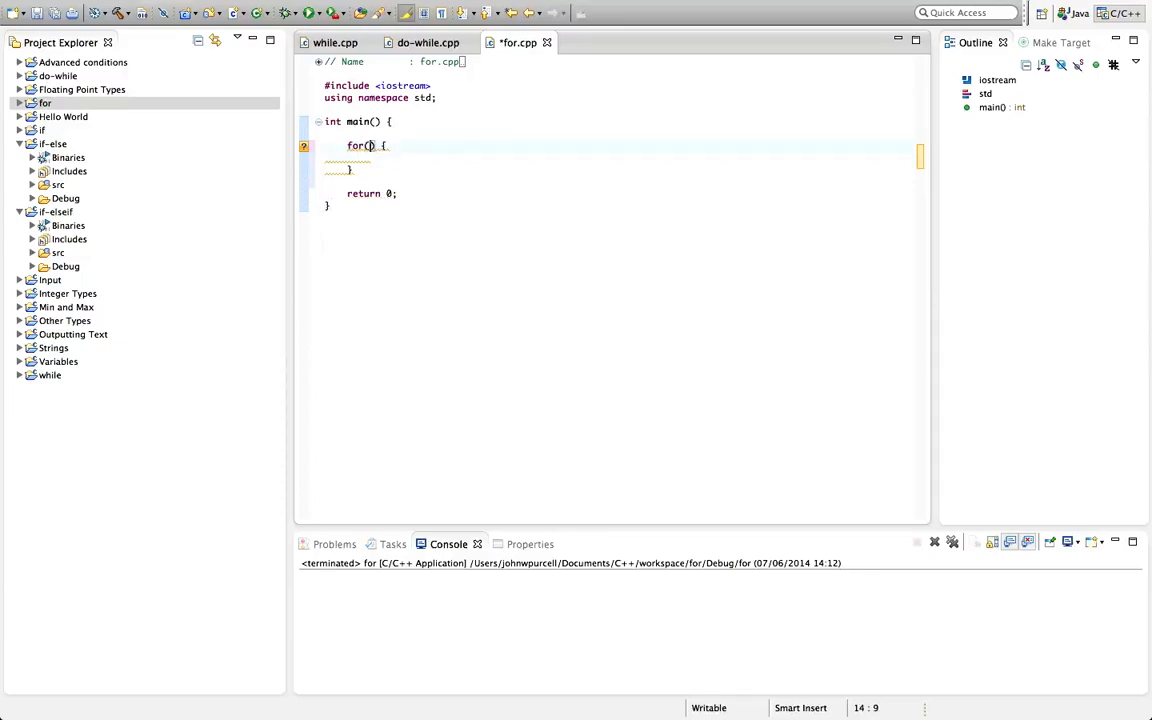
Give the loop an empty ;; header and a body printing "Hello" with endl.
text(;)
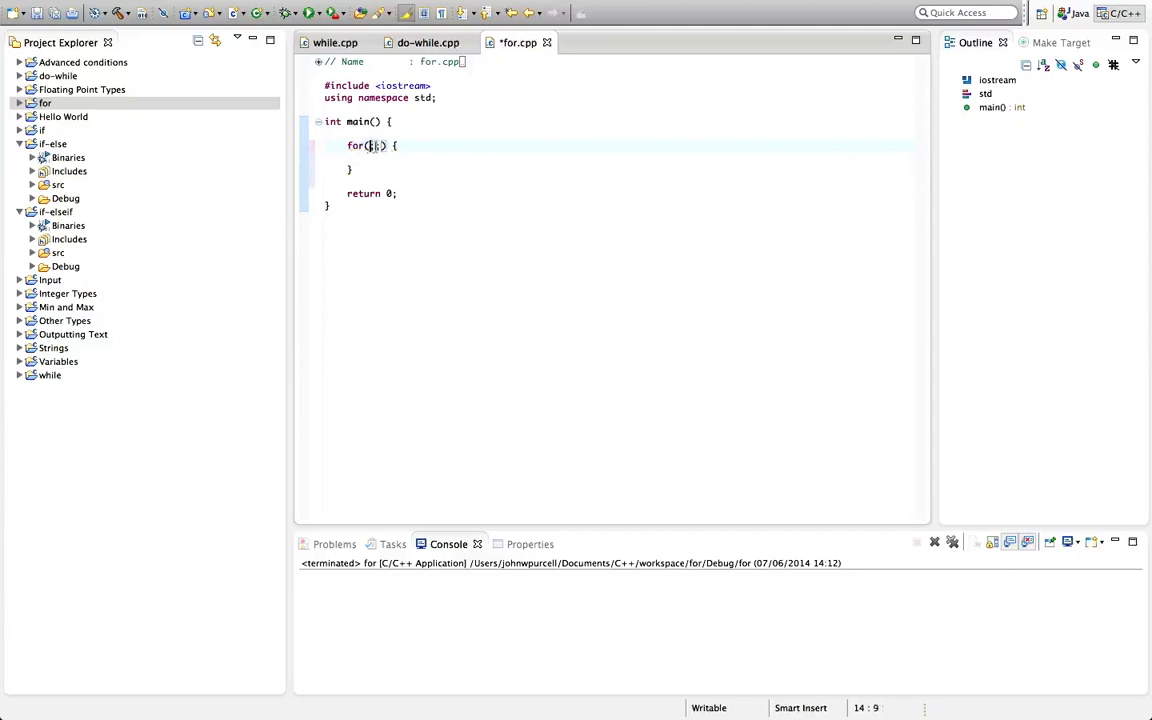
text(;;)
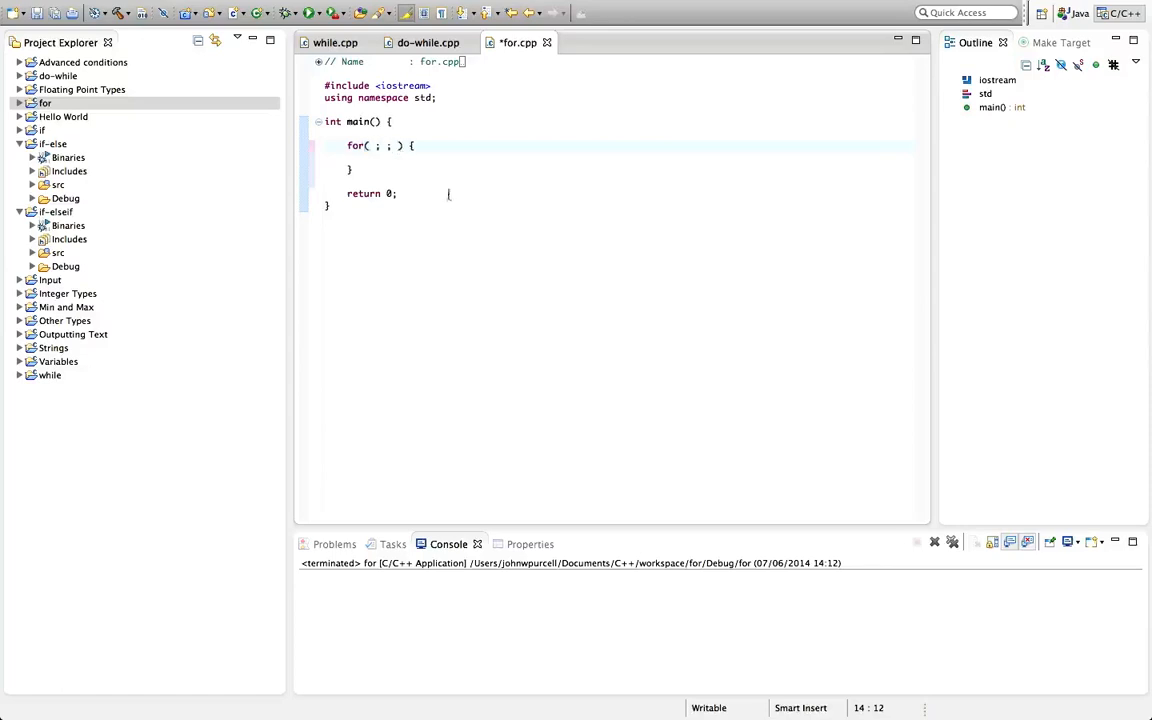
mouse_move(454, 200)
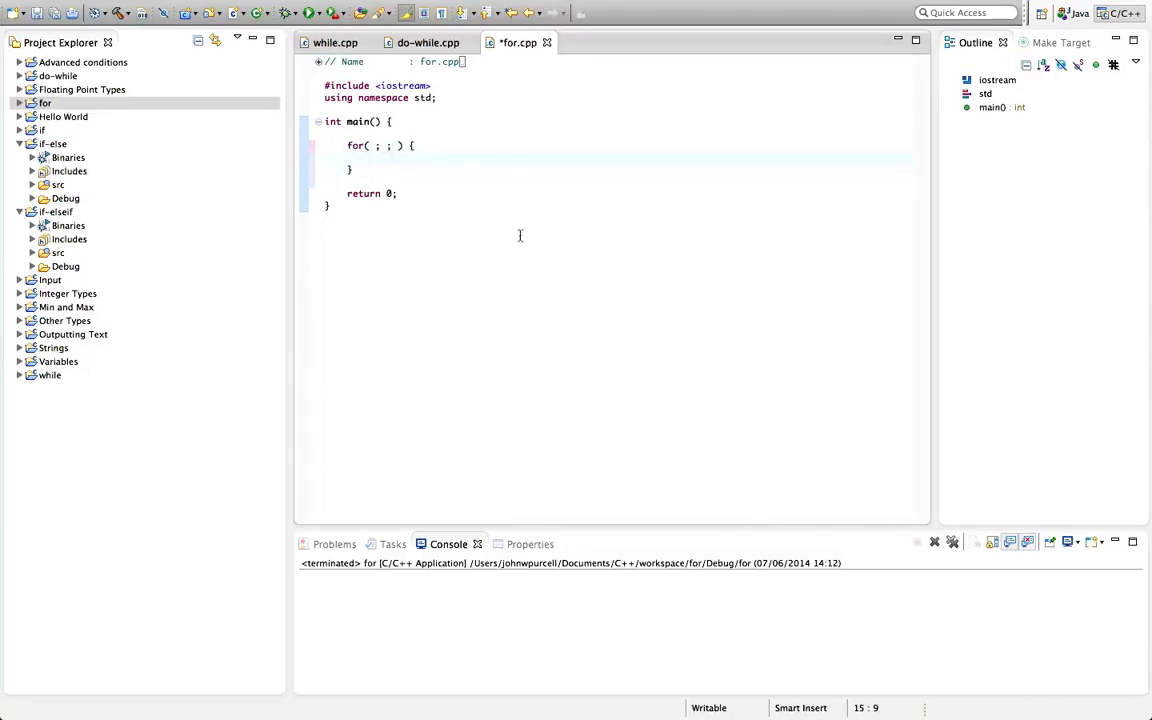
text(cout << "Hello)
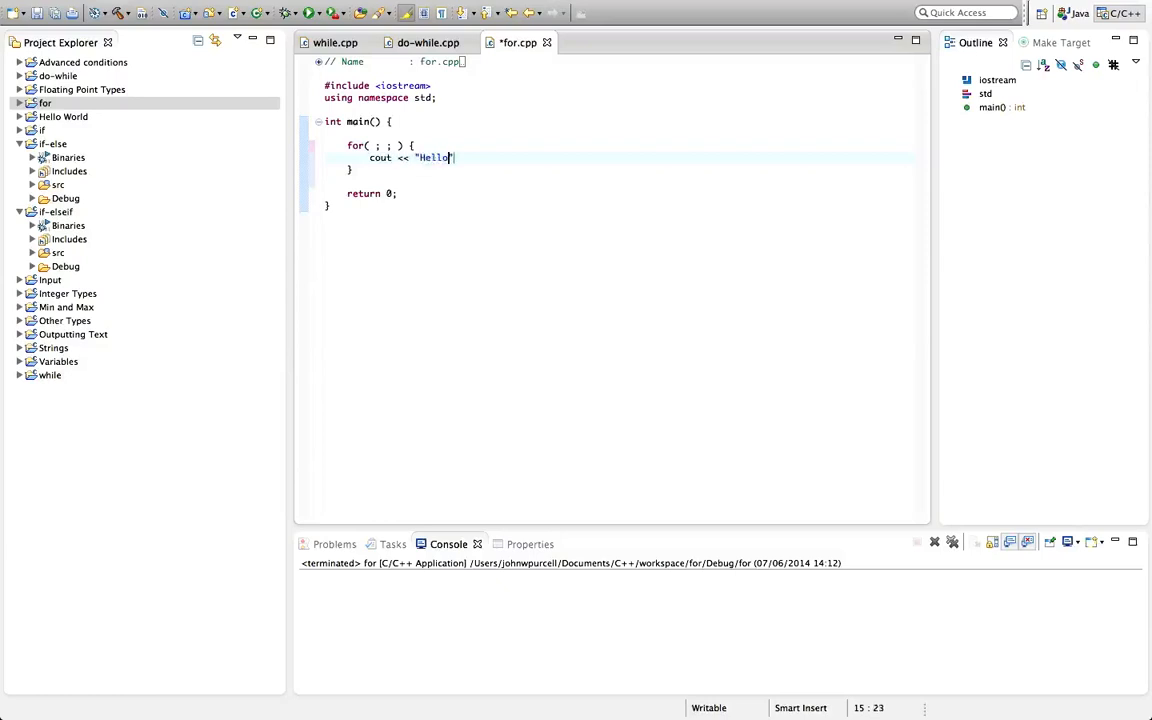
text(<< w)
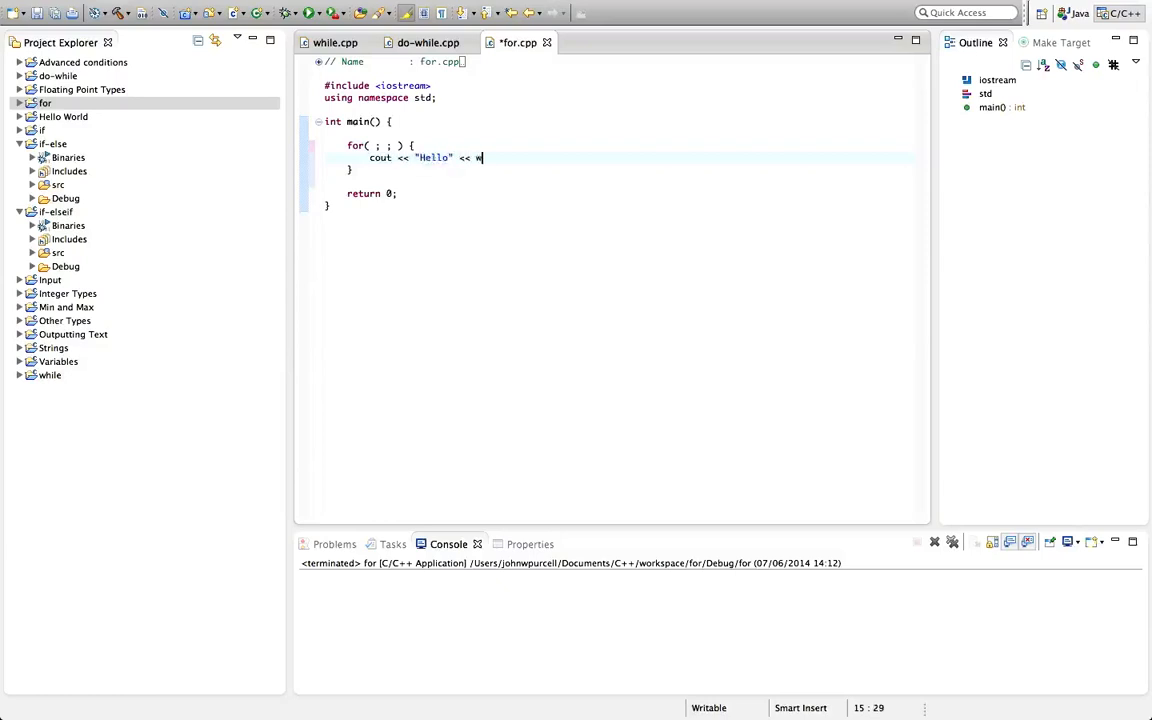
text(endl;)
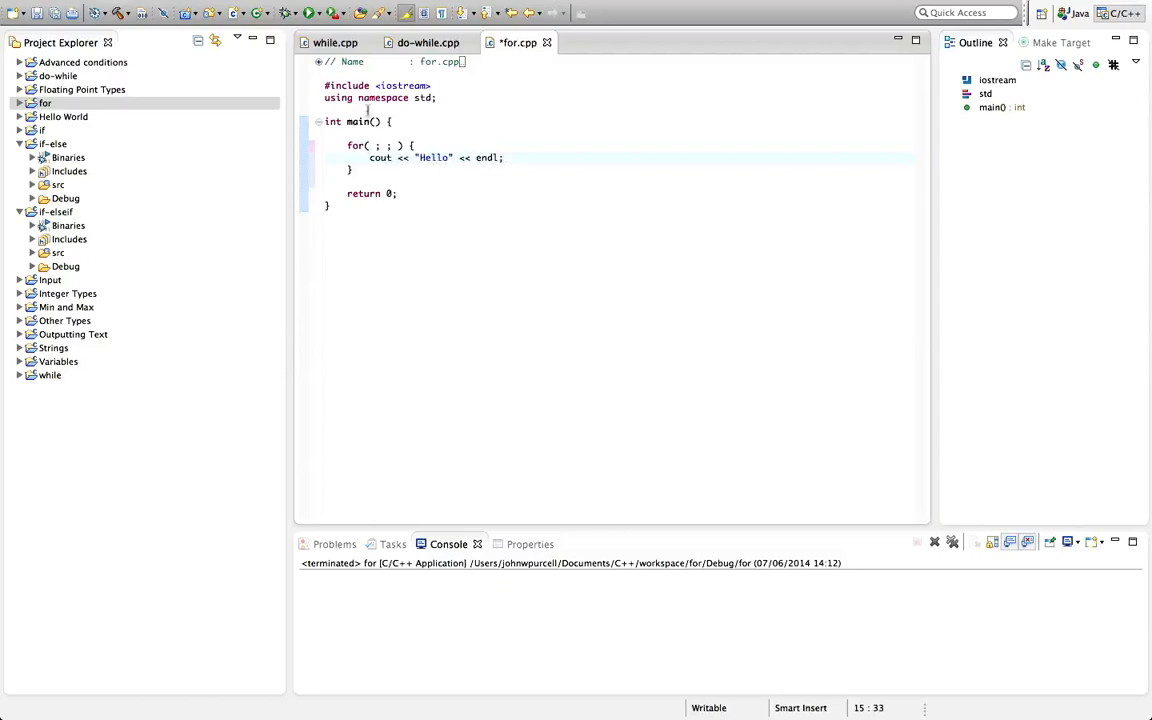
Run the program, saving for.cpp when prompted, so the console prints repeated Hello lines.
click(307, 13)
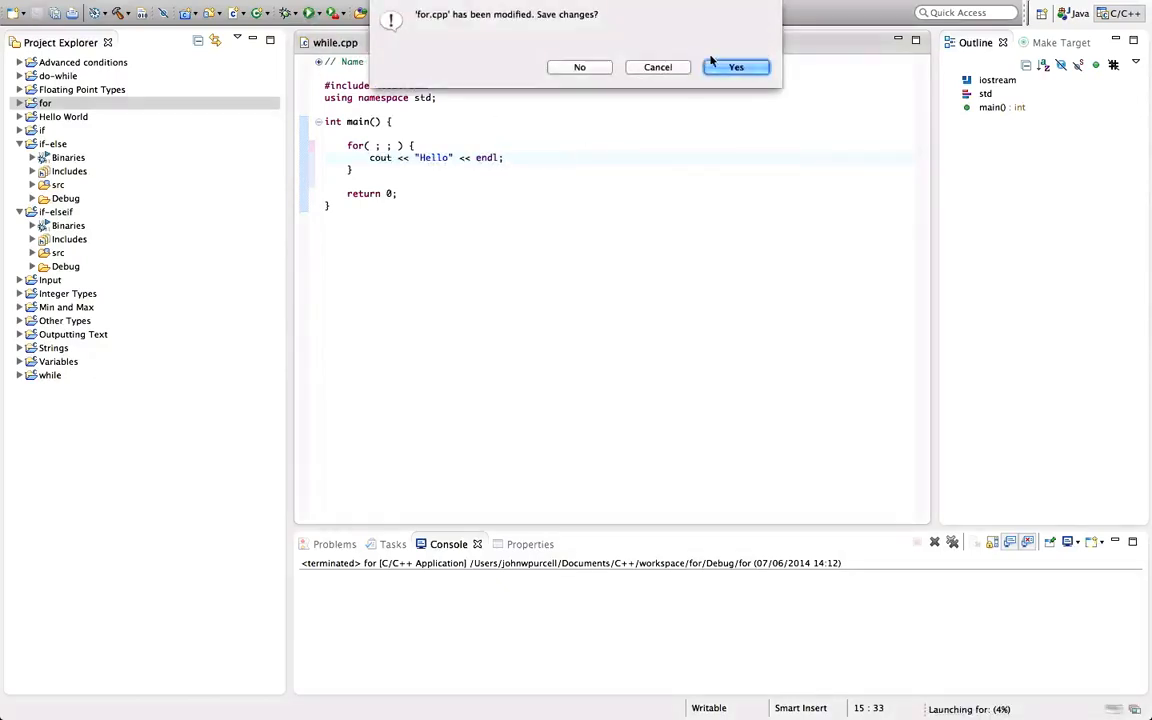
click(736, 67)
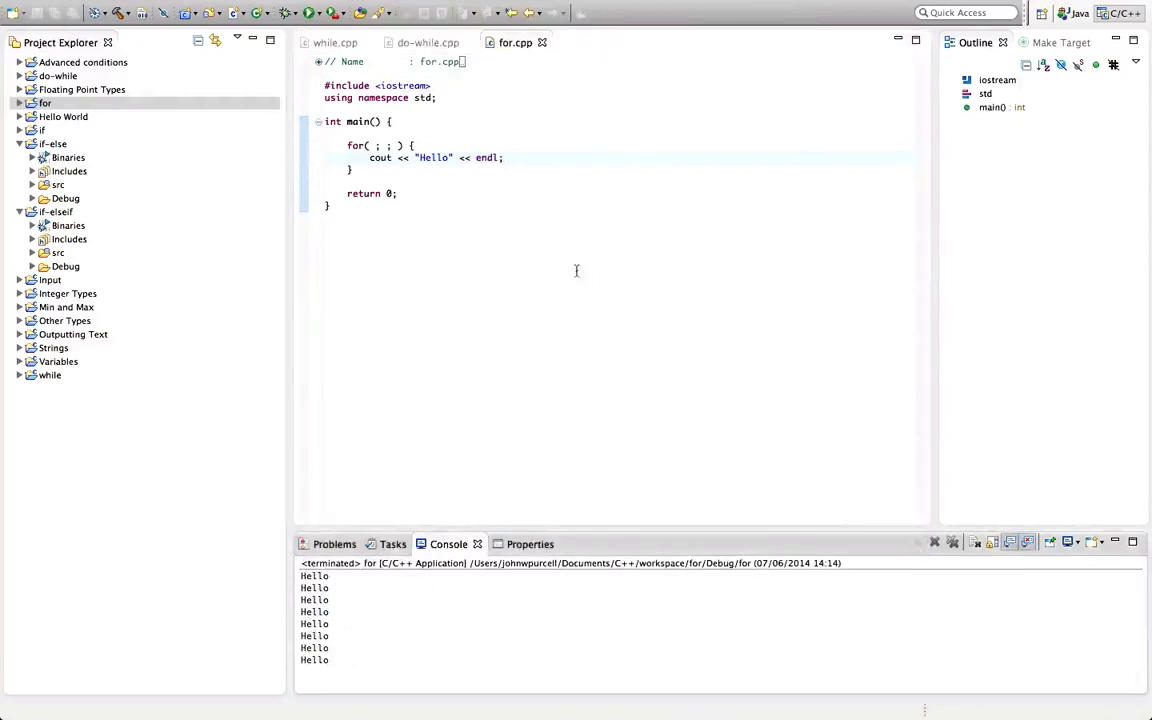
click(375, 145)
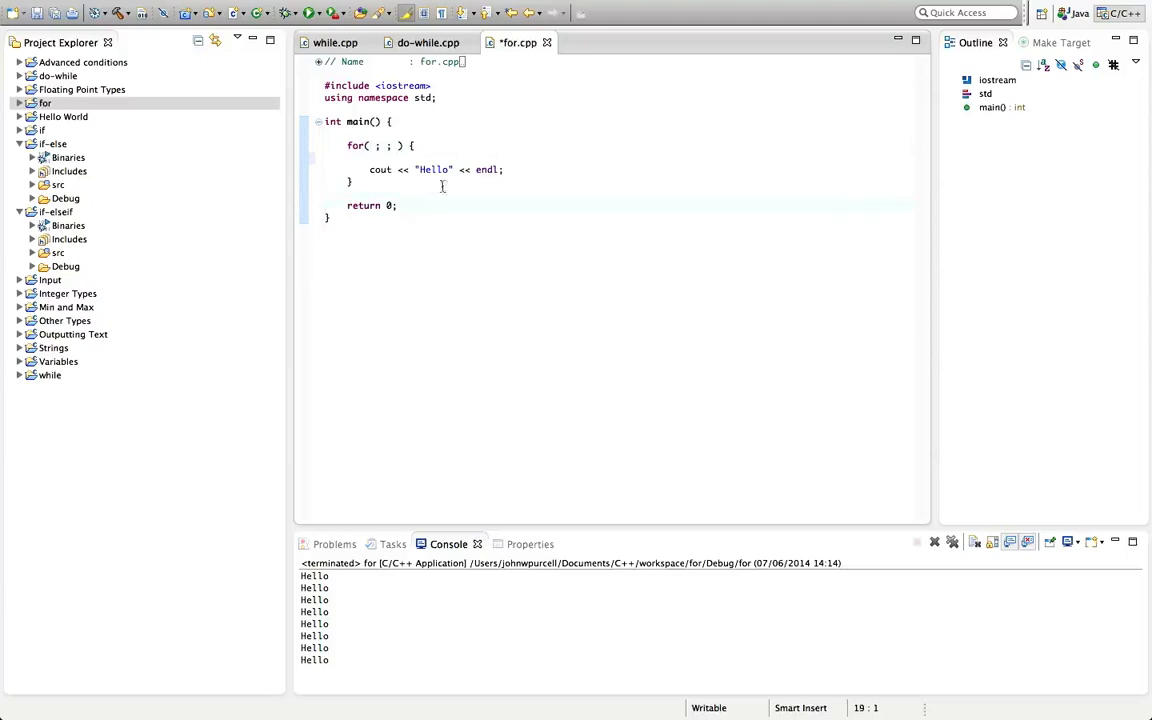
Fill the loop header with the counter int i=0 and the condition i<10.
click(375, 146)
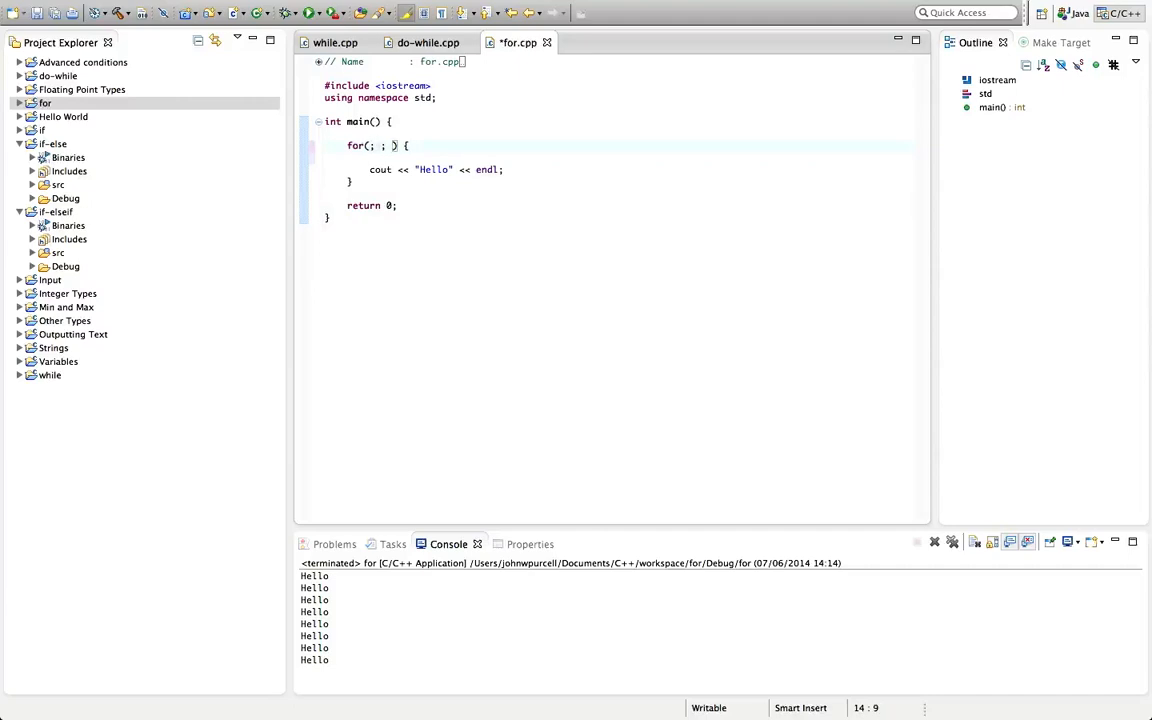
text(int)
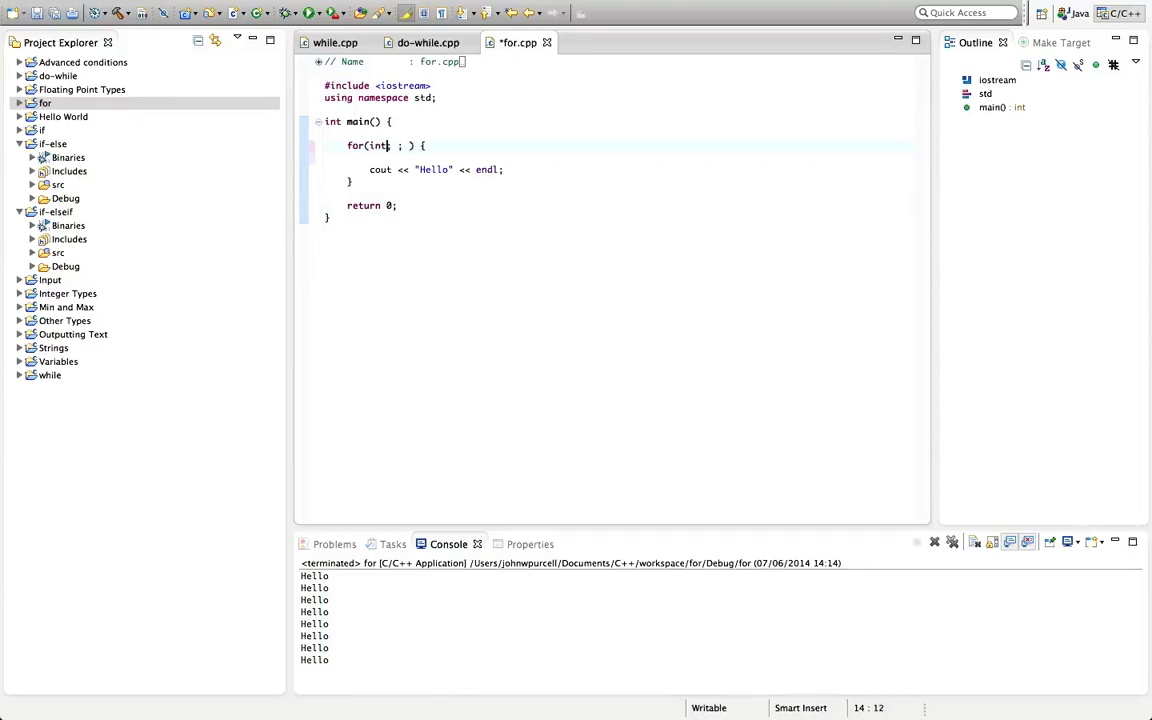
text(i=0)
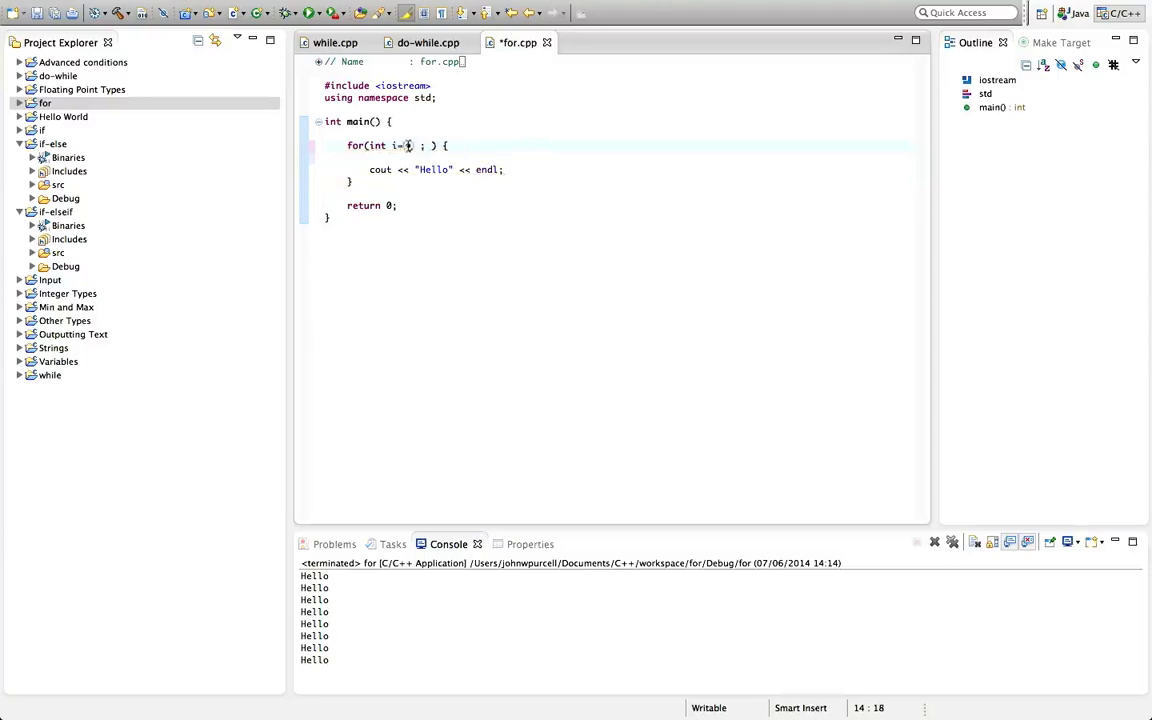
text(0)
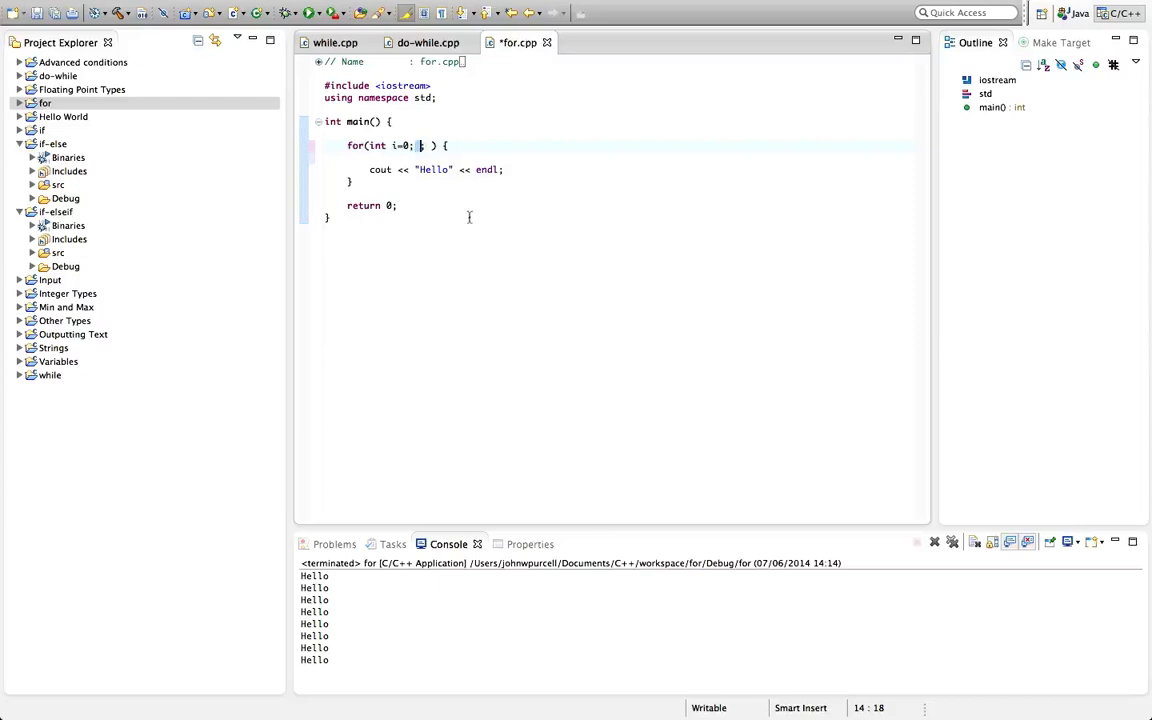
mouse_move(474, 254)
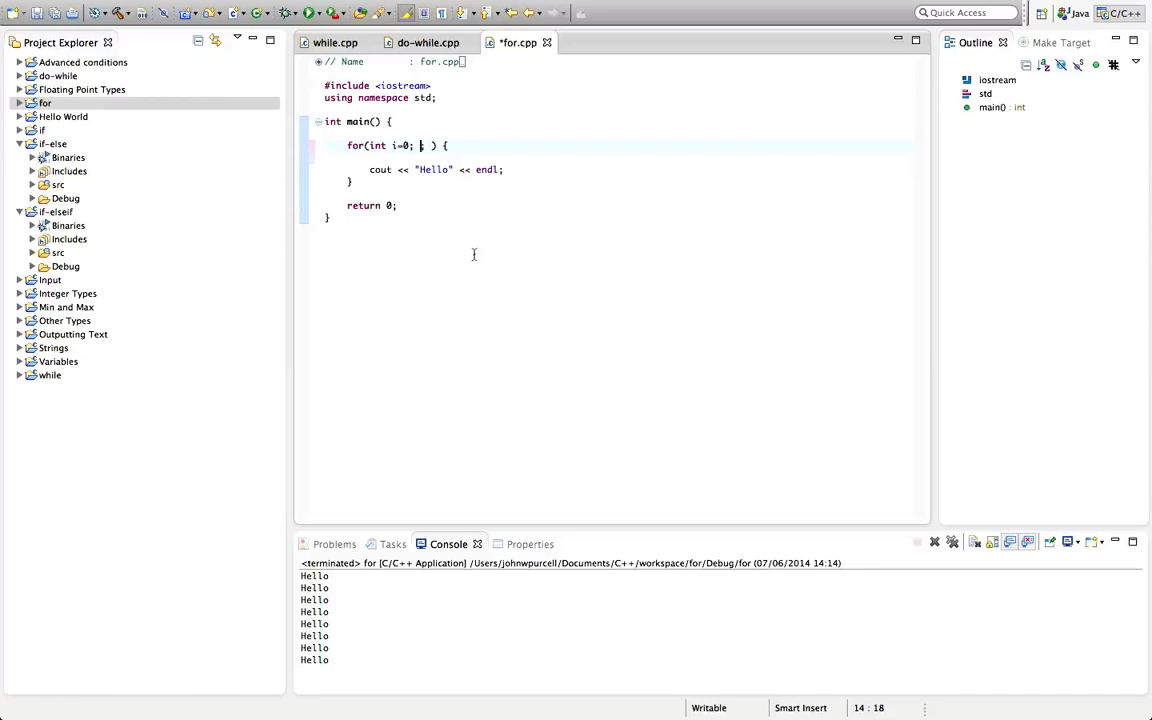
text(i<1;)
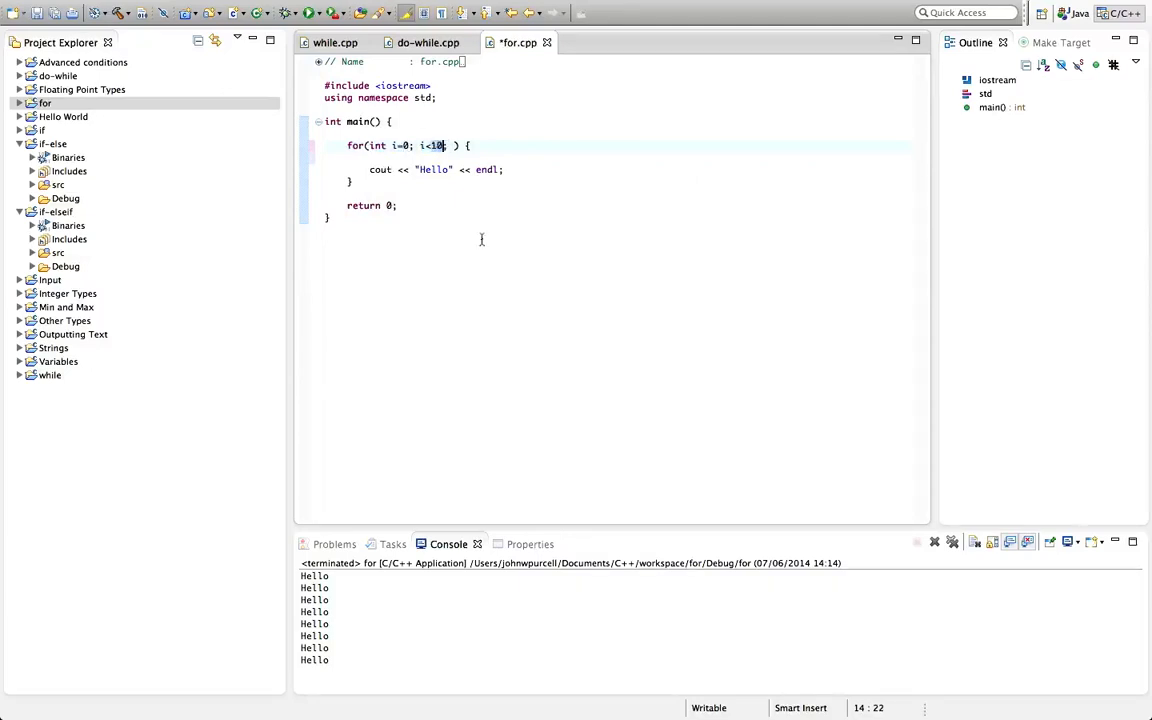
mouse_move(407, 157)
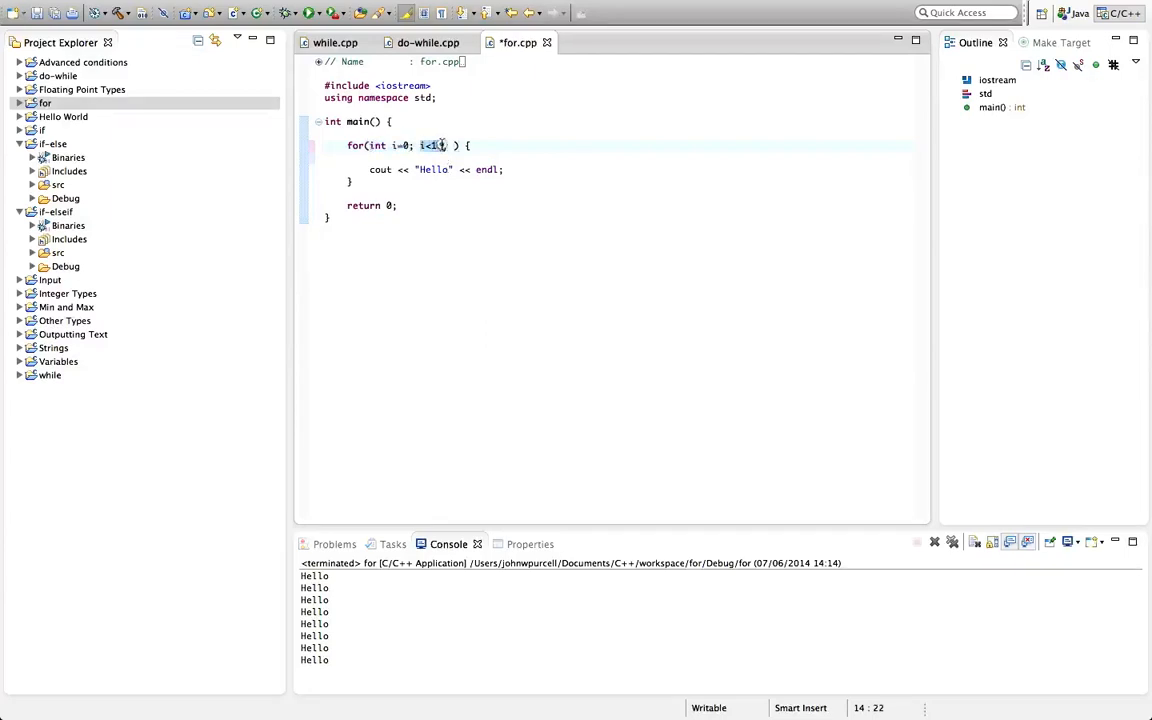
text(0;)
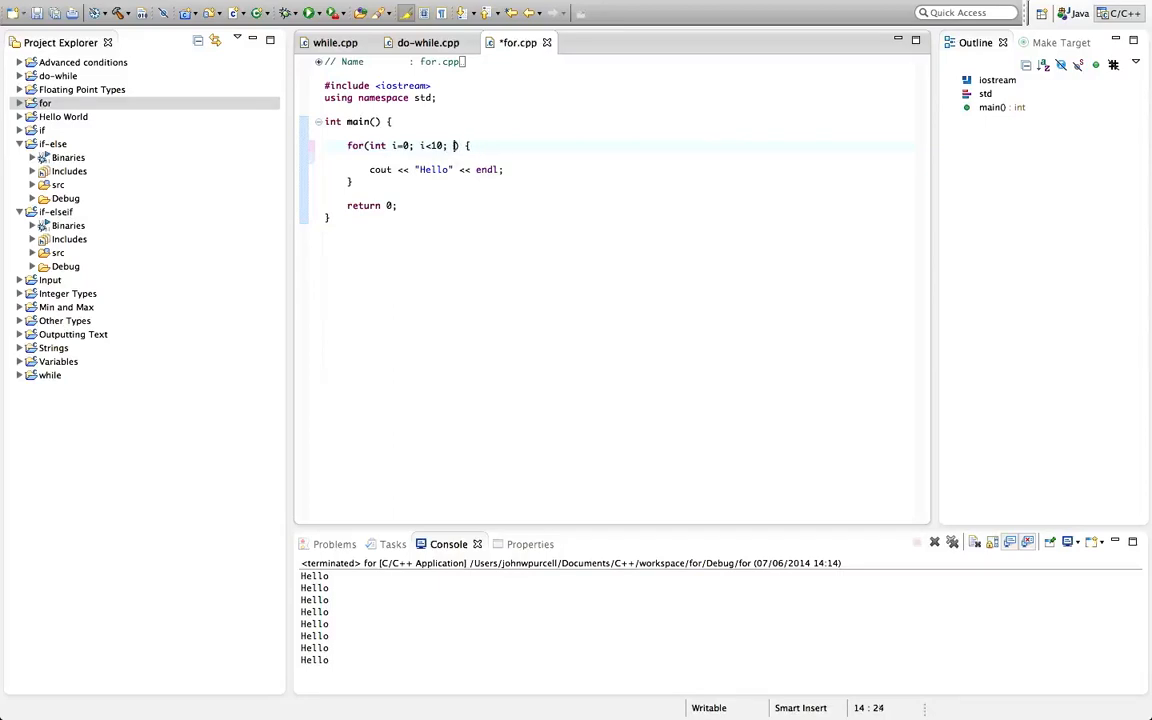
Add i++ as the loop header's increment section.
text(++)
click(437, 169)
text( << i)
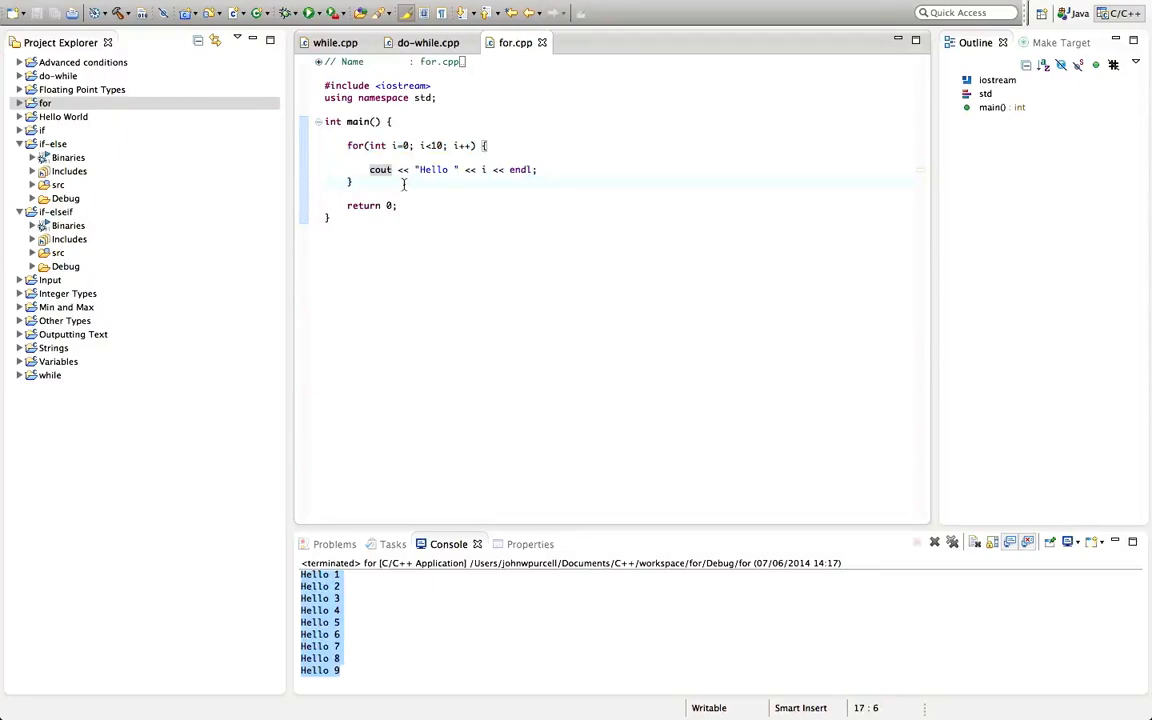
Select the for loop block and highlight the uses of i to explain the loop.
drag(347, 145, 354, 182)
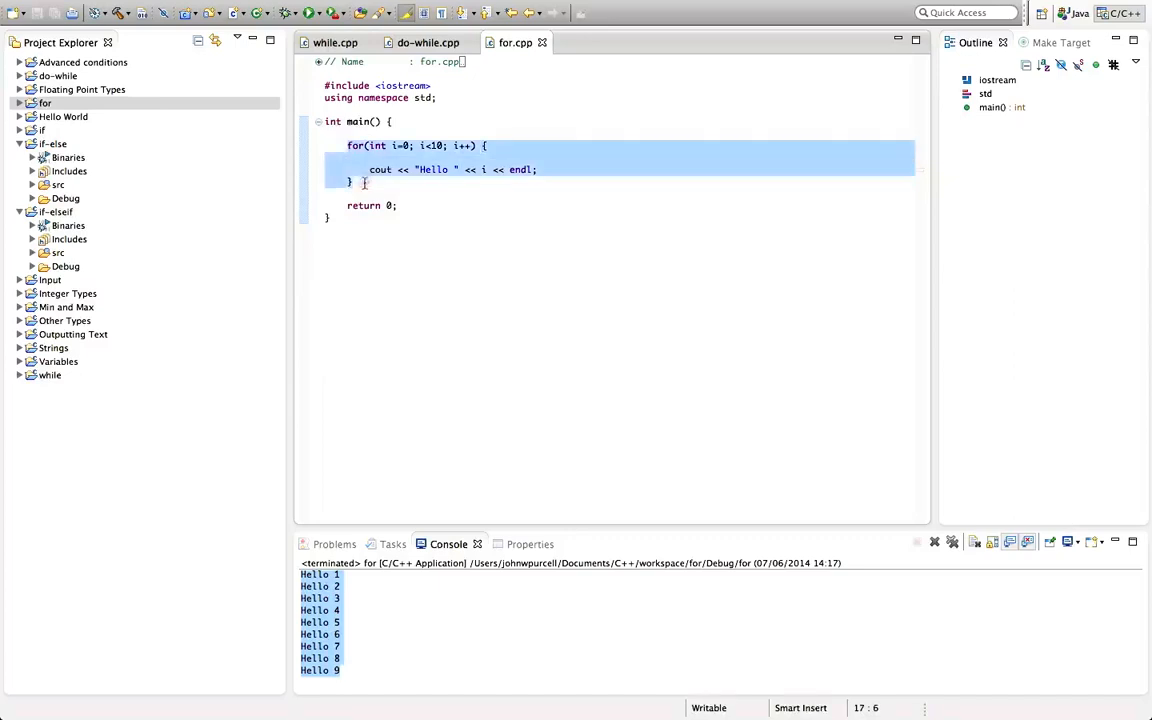
click(494, 145)
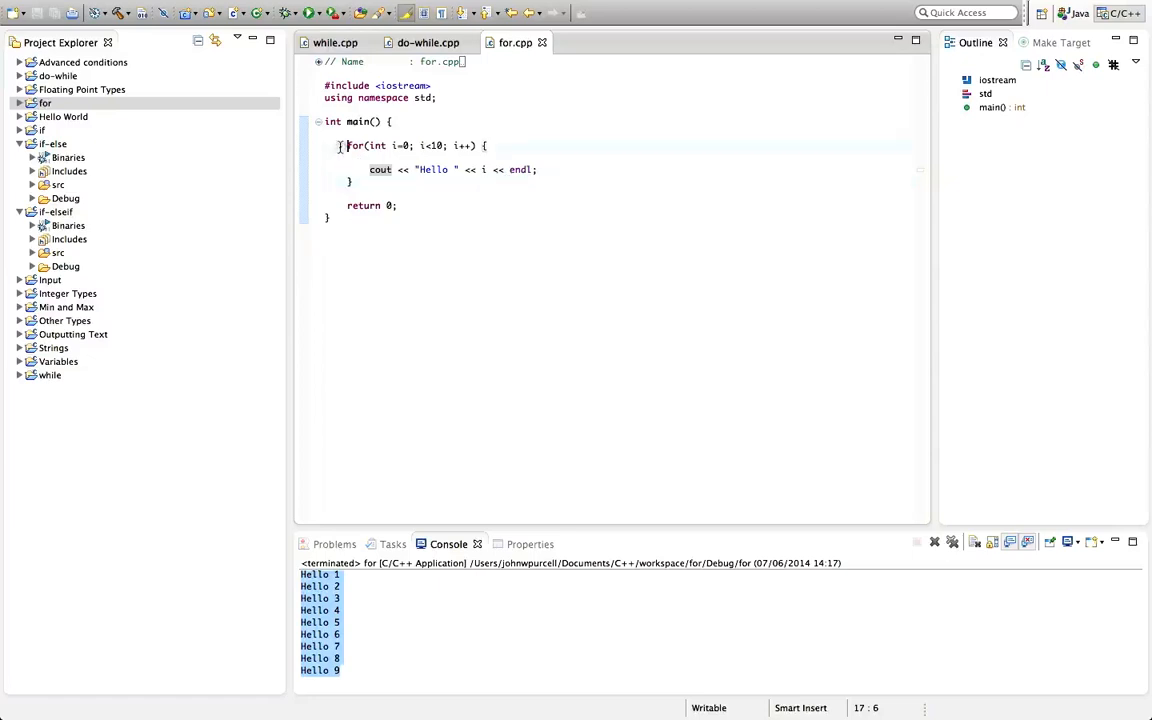
drag(340, 145, 355, 182)
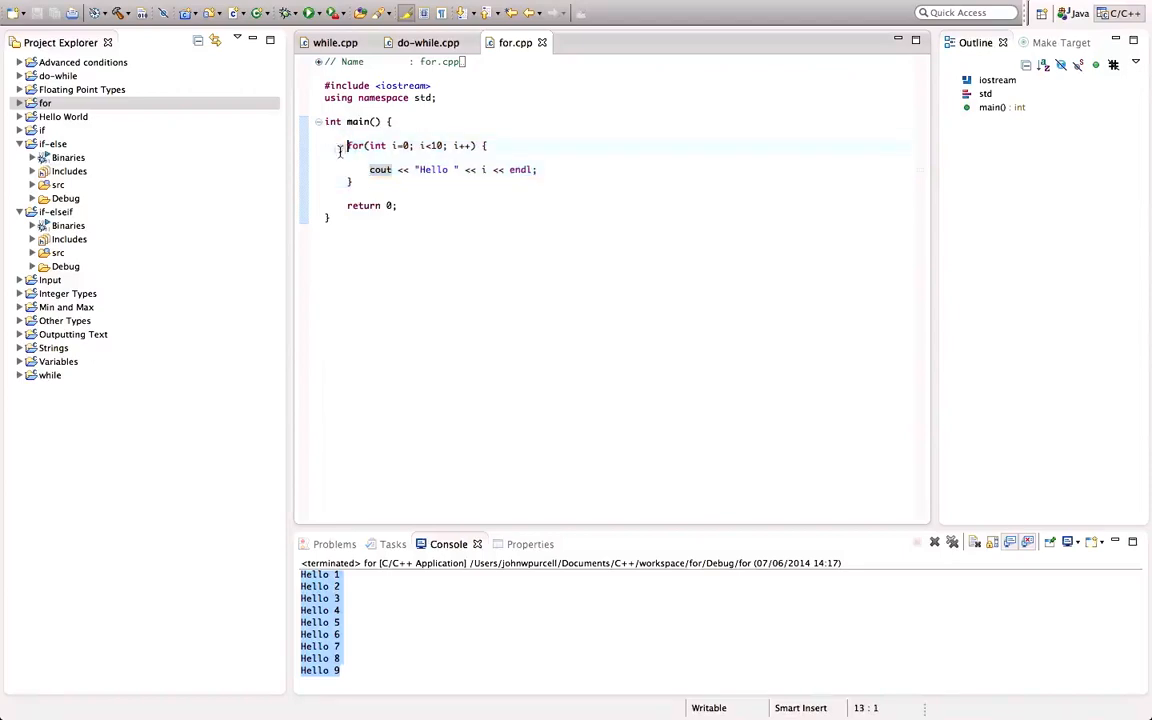
drag(347, 145, 353, 181)
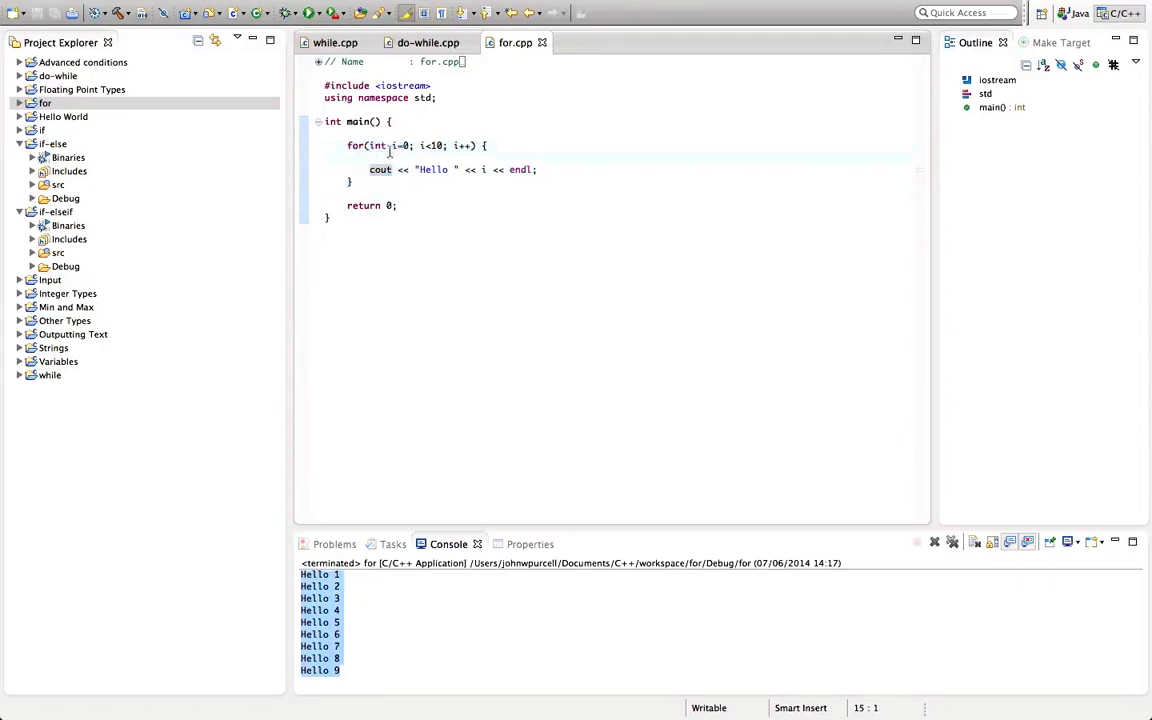
click(398, 145)
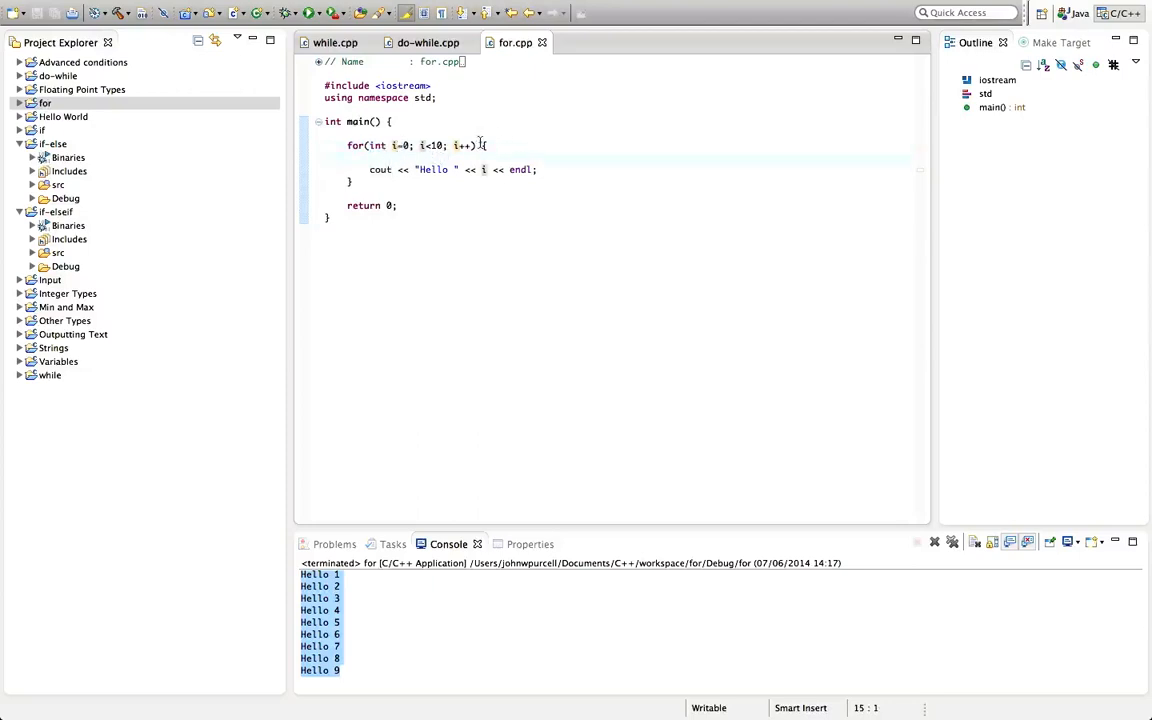
Reselect the loop block and place the cursor just after its closing brace.
drag(487, 145, 353, 181)
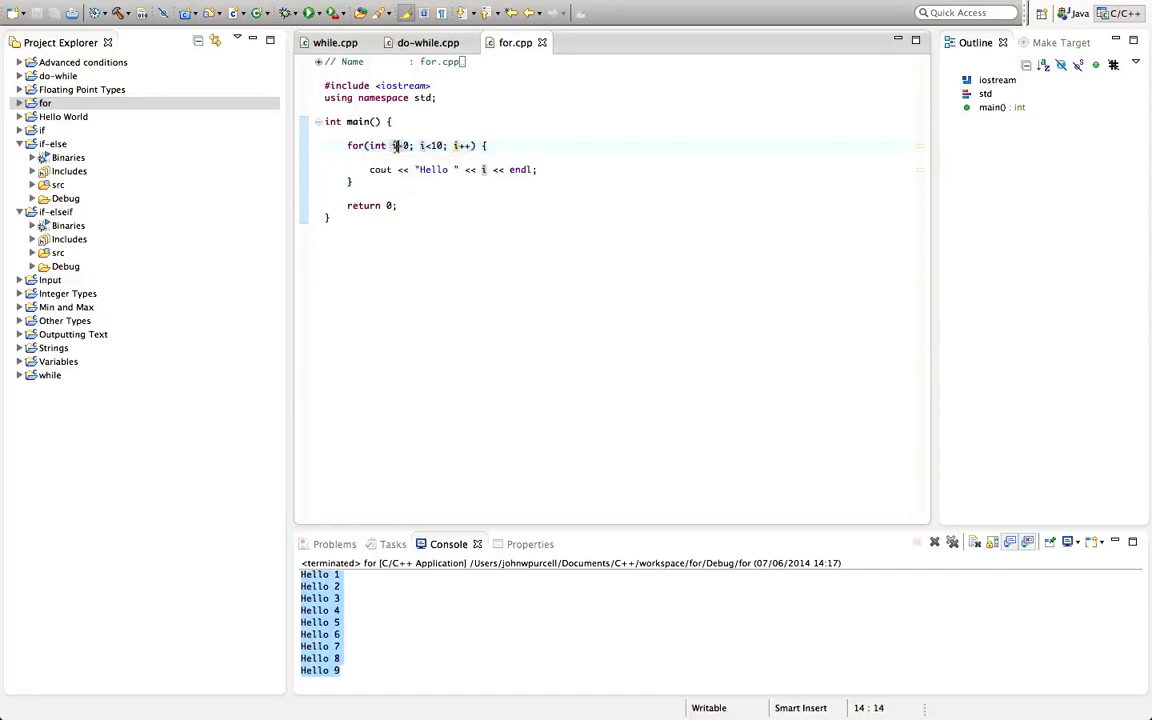
drag(394, 145, 352, 181)
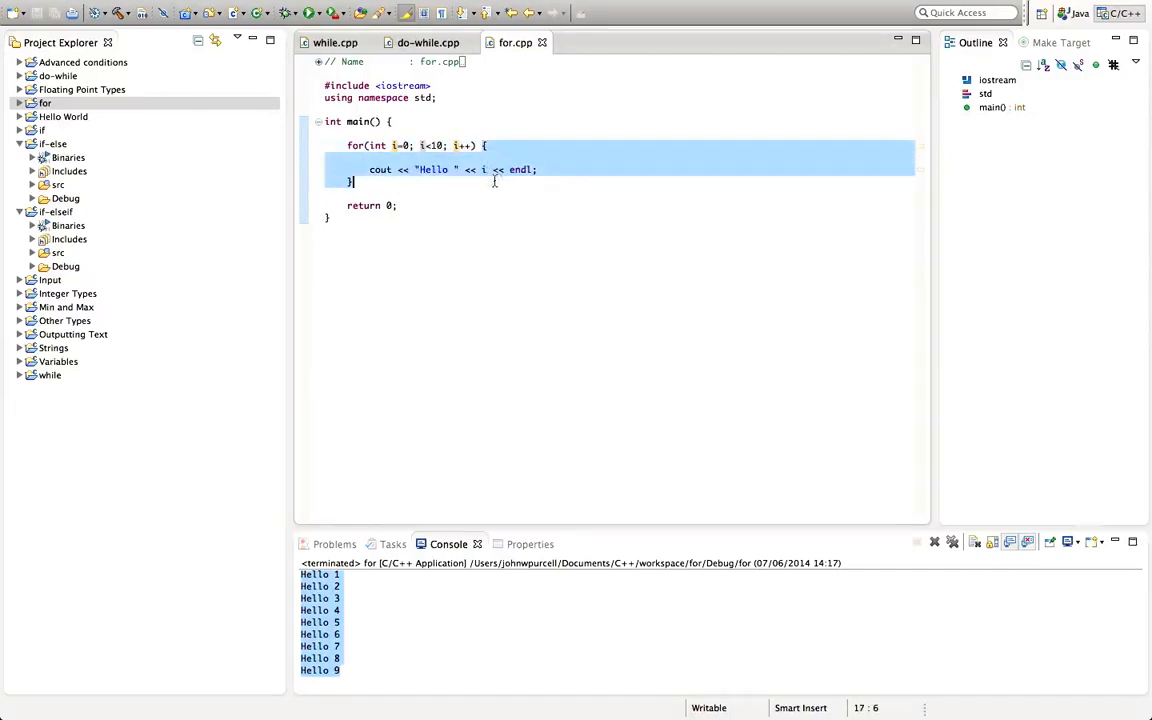
click(477, 145)
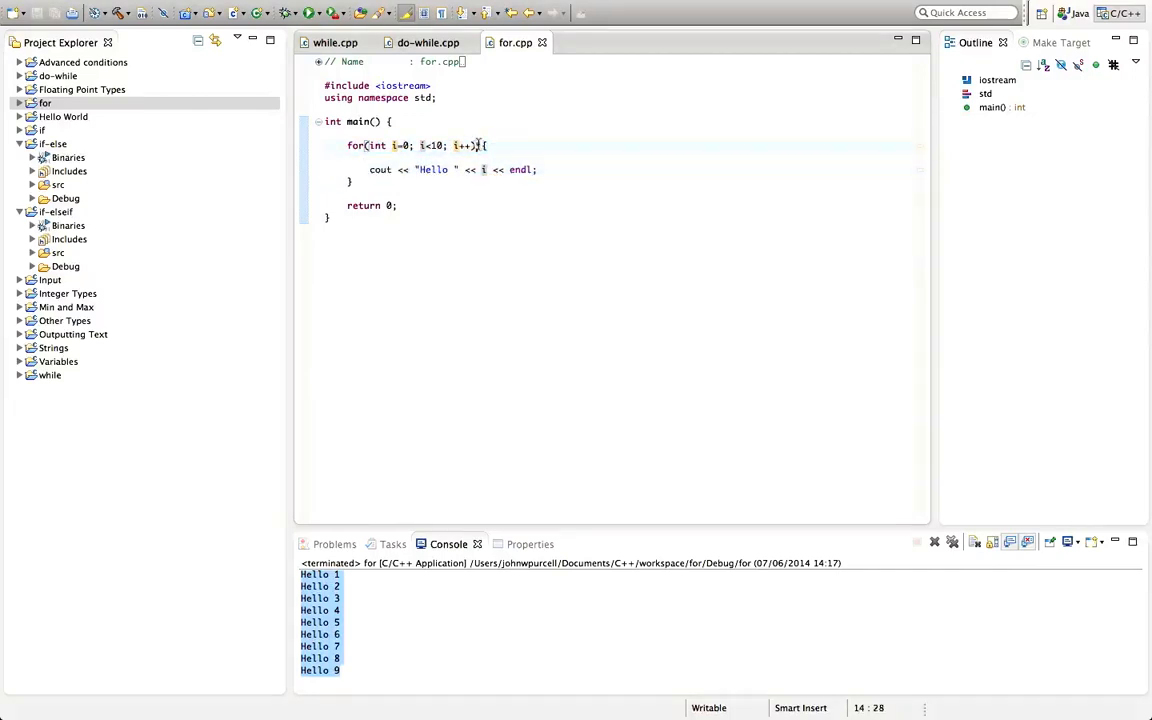
drag(476, 145, 495, 181)
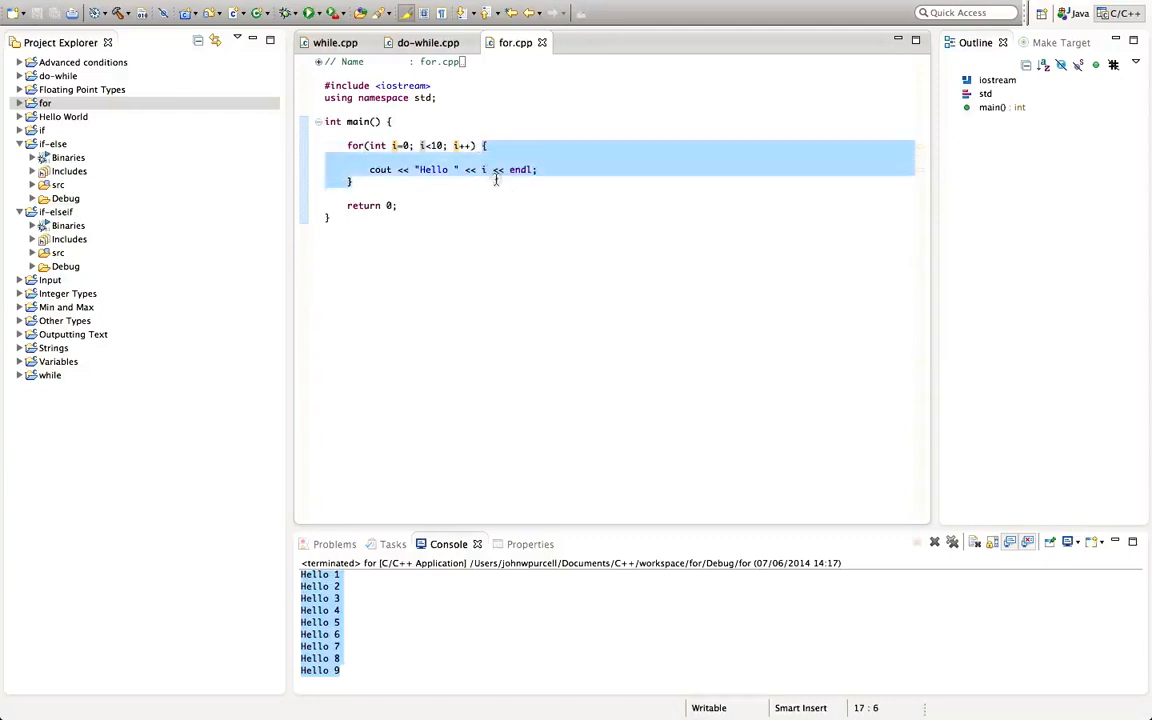
click(481, 169)
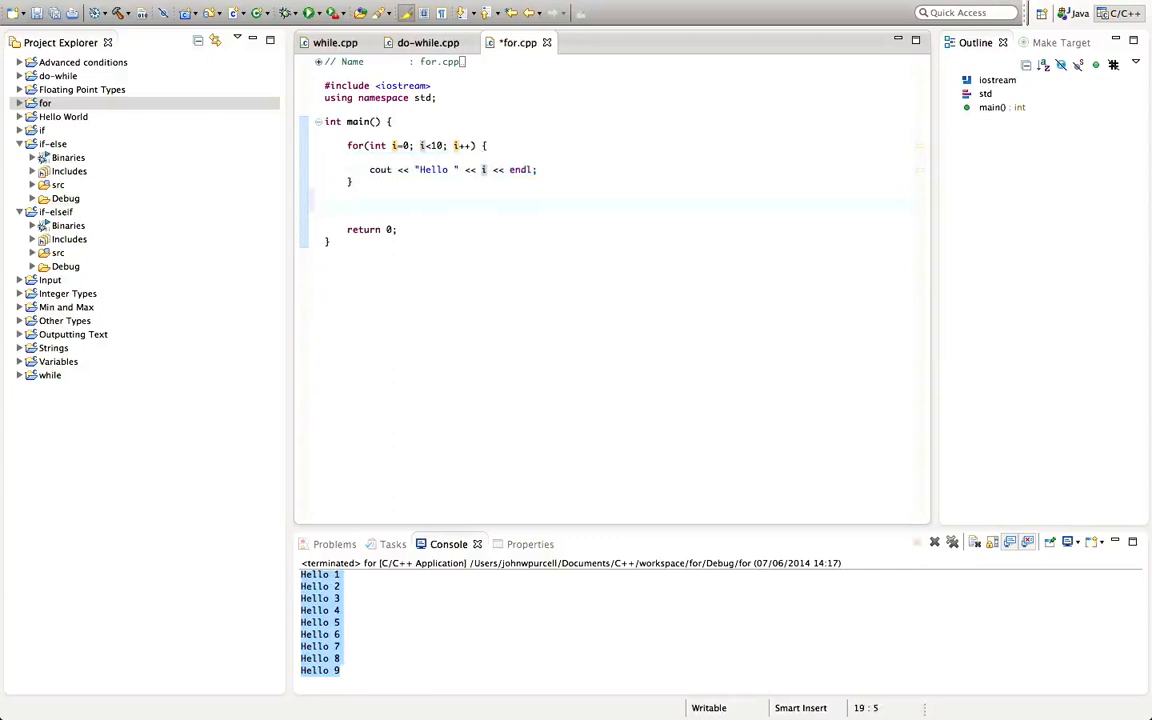
Add i = 5; after the loop, Build All to show the scope error, then save.
text(c)
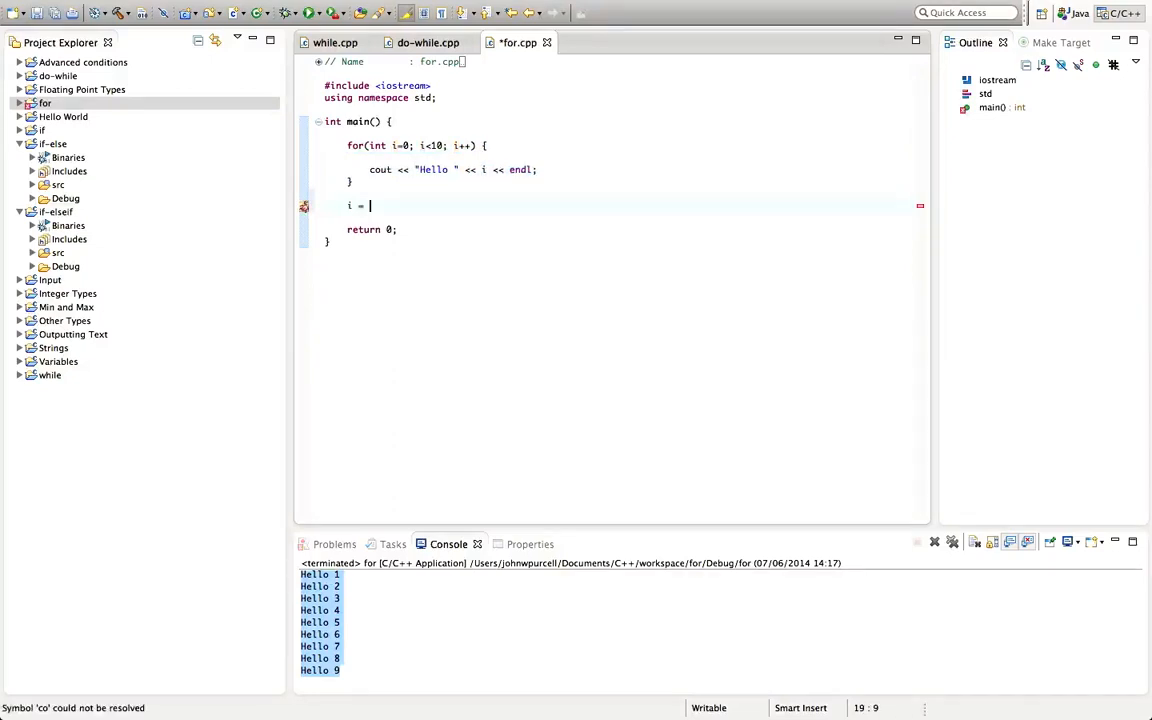
text(5;)
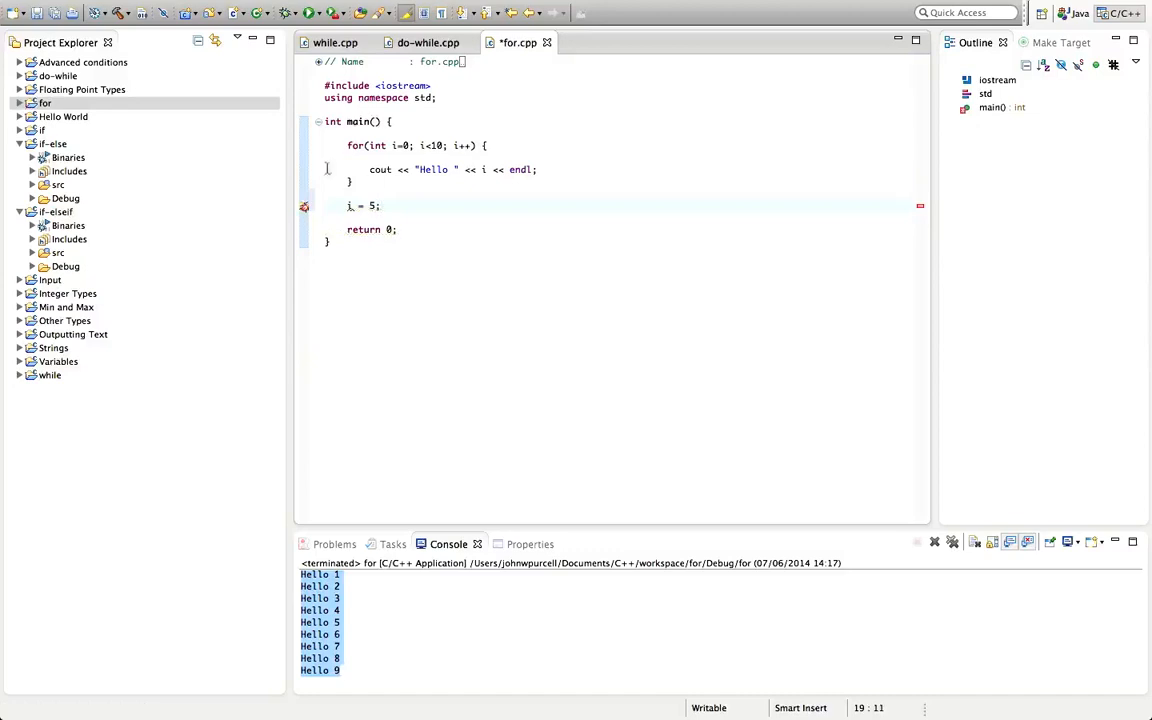
click(408, 8)
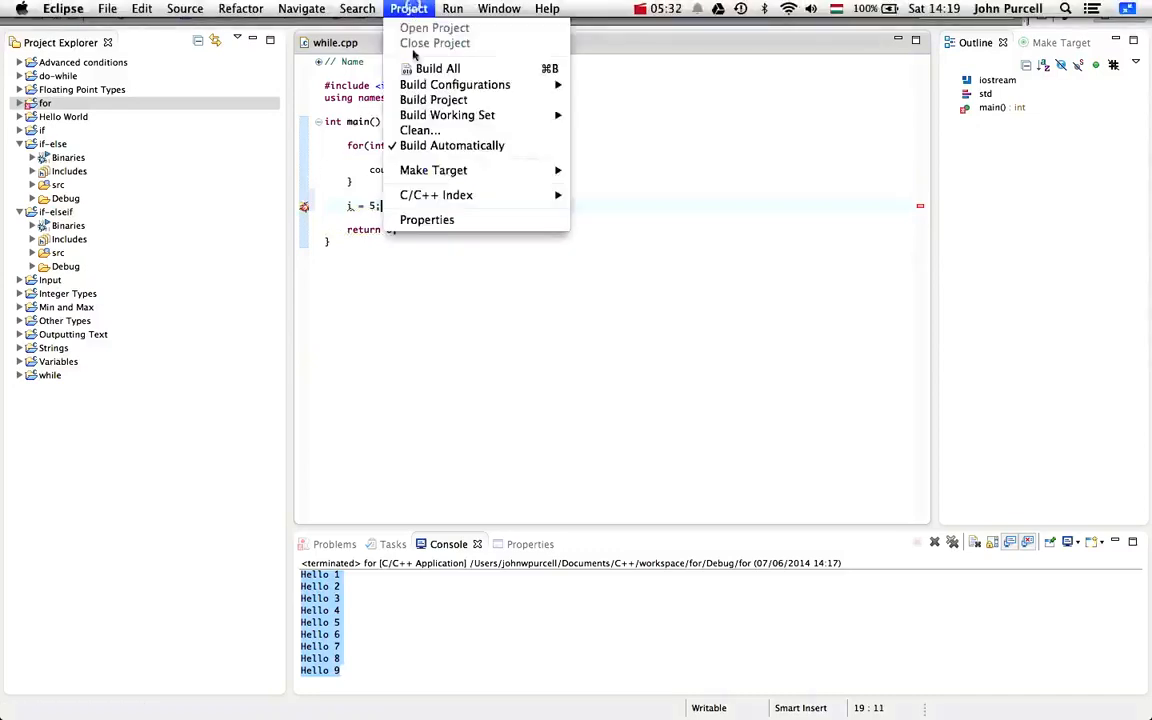
click(437, 68)
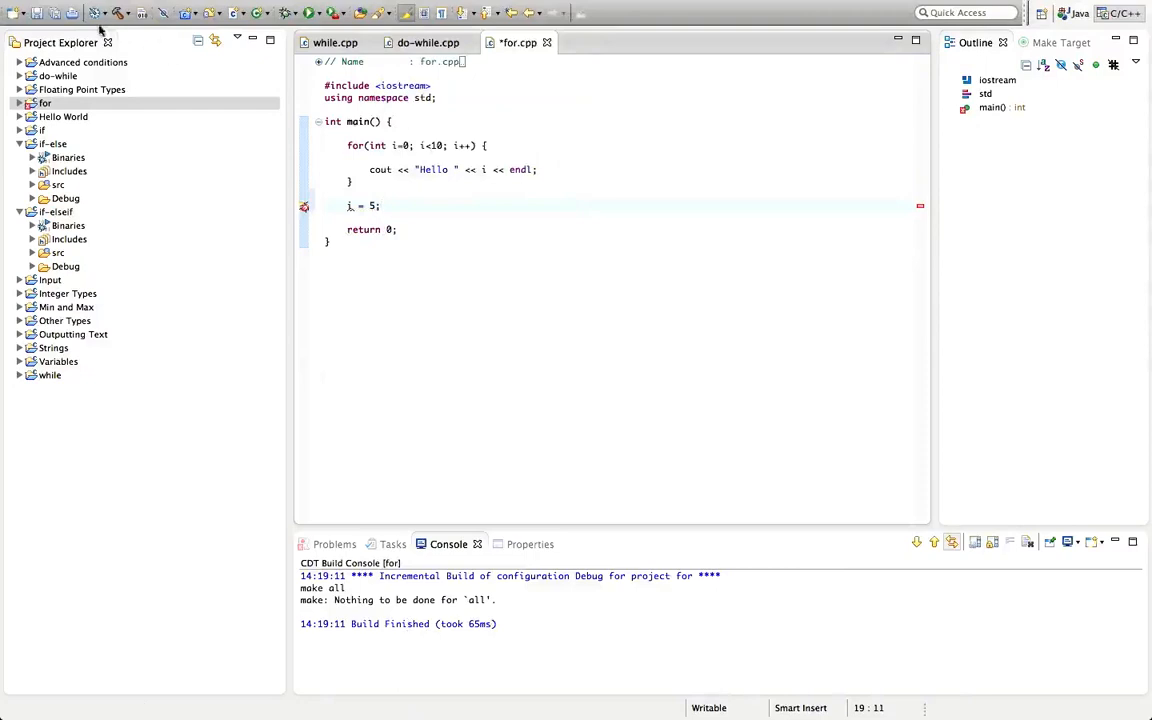
click(408, 8)
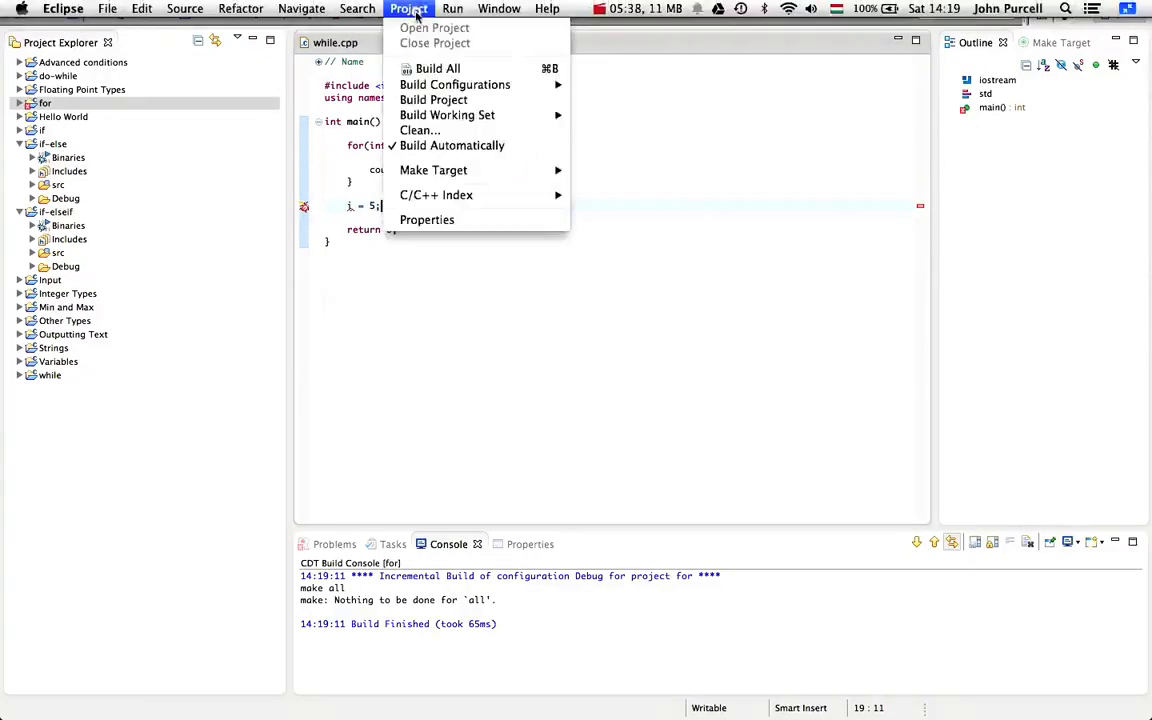
click(437, 68)
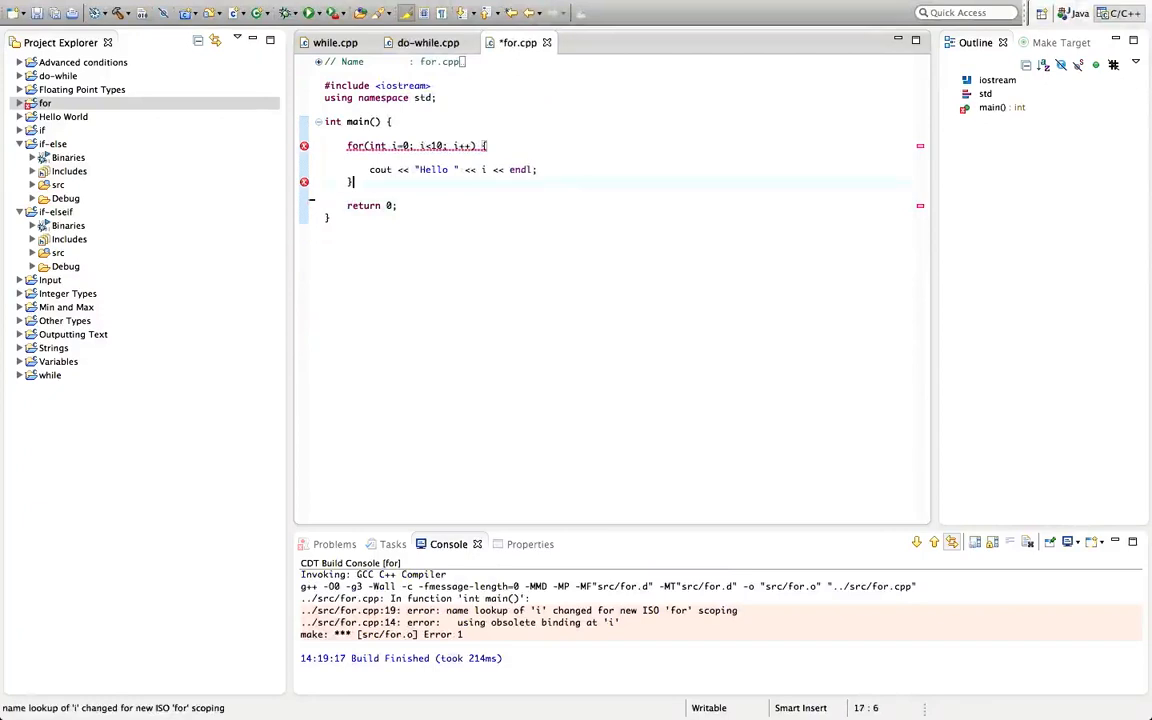
key(ctrl+s)
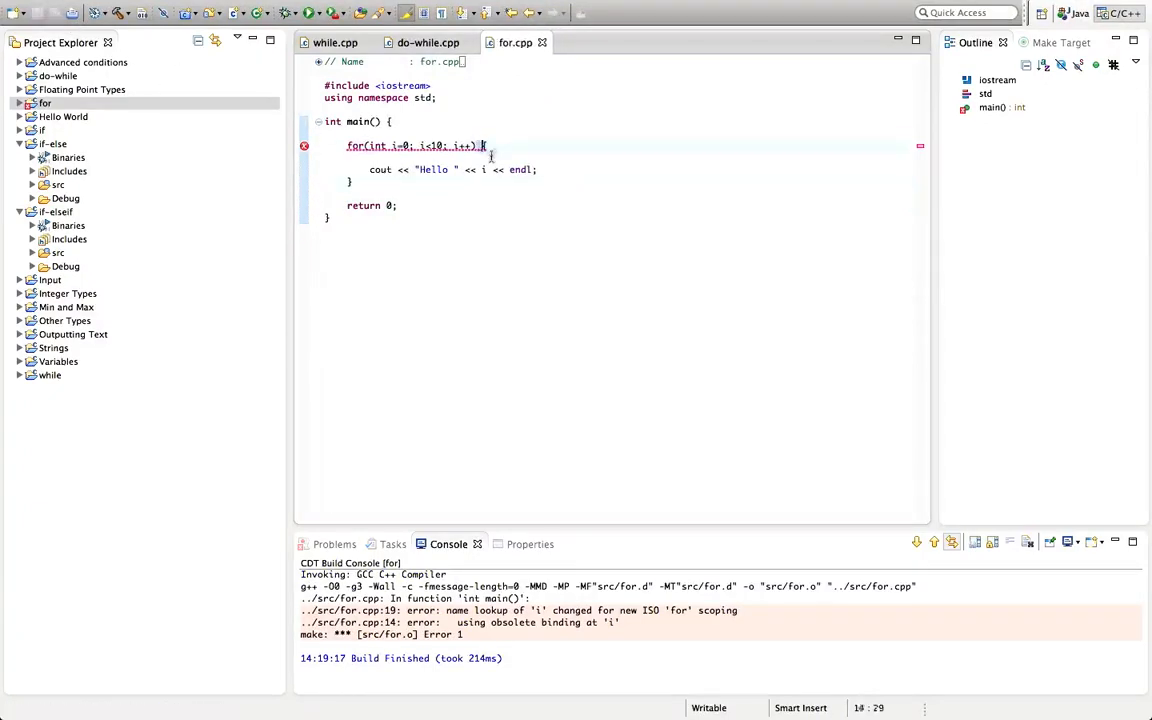
Open the Project menu to rebuild the for project.
click(408, 8)
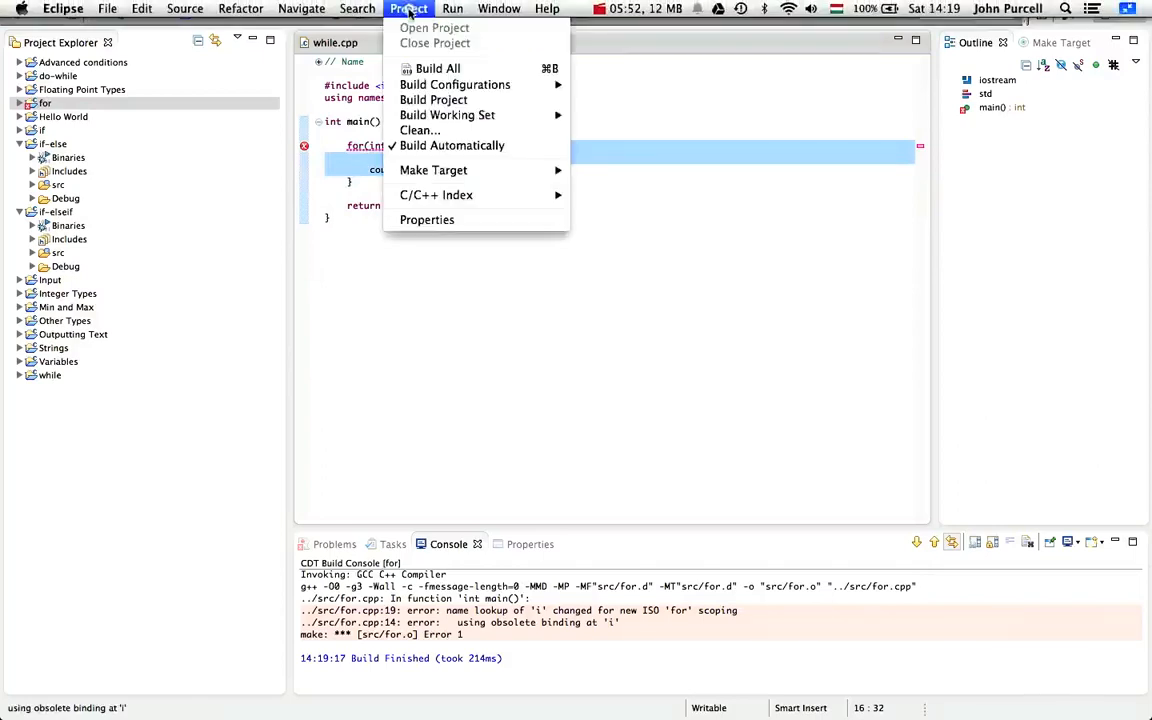
mouse_move(433, 99)
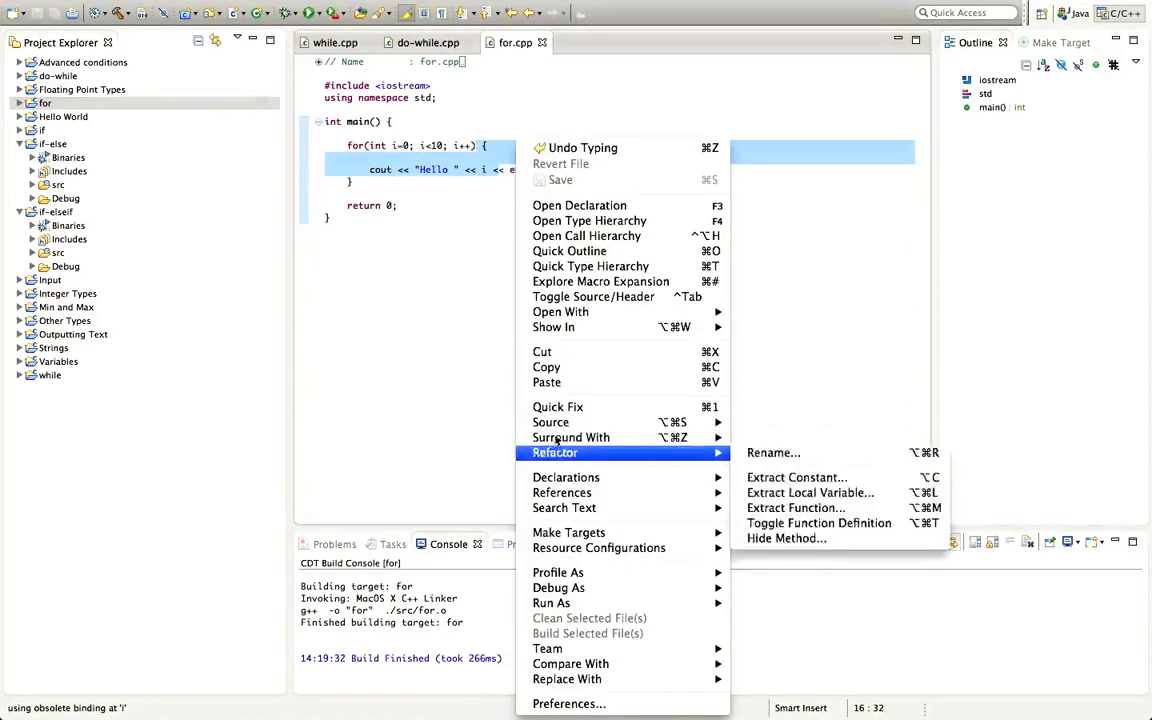
mouse_move(555, 453)
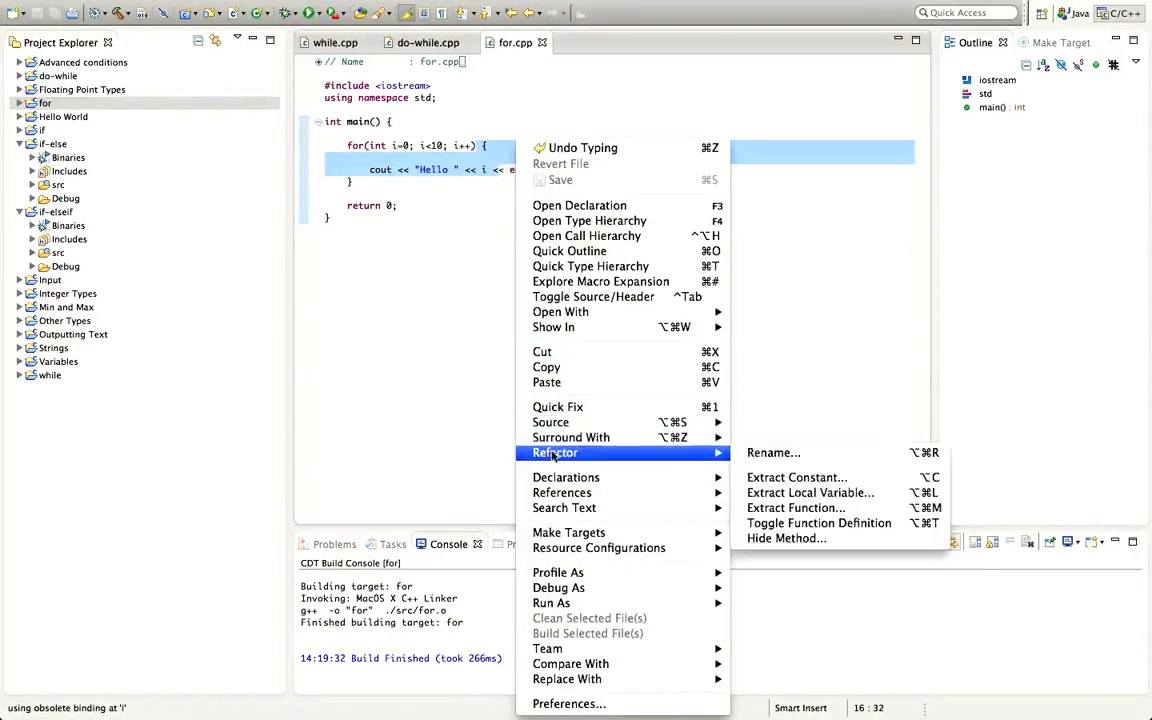
mouse_move(550, 422)
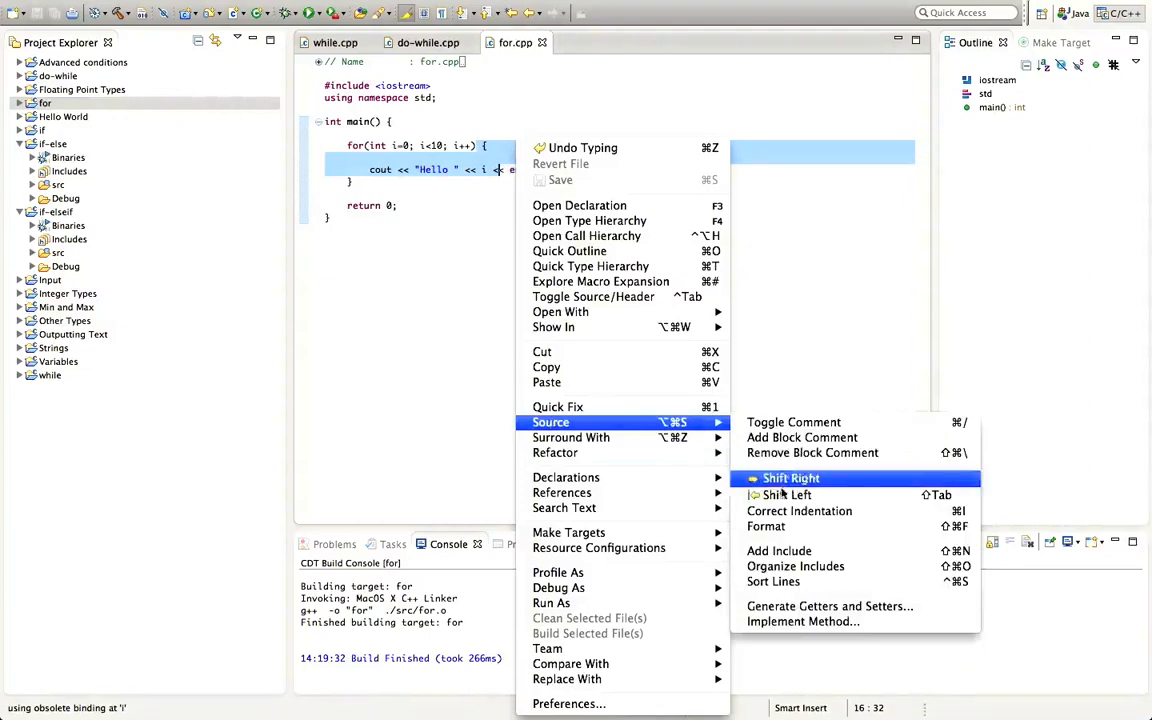